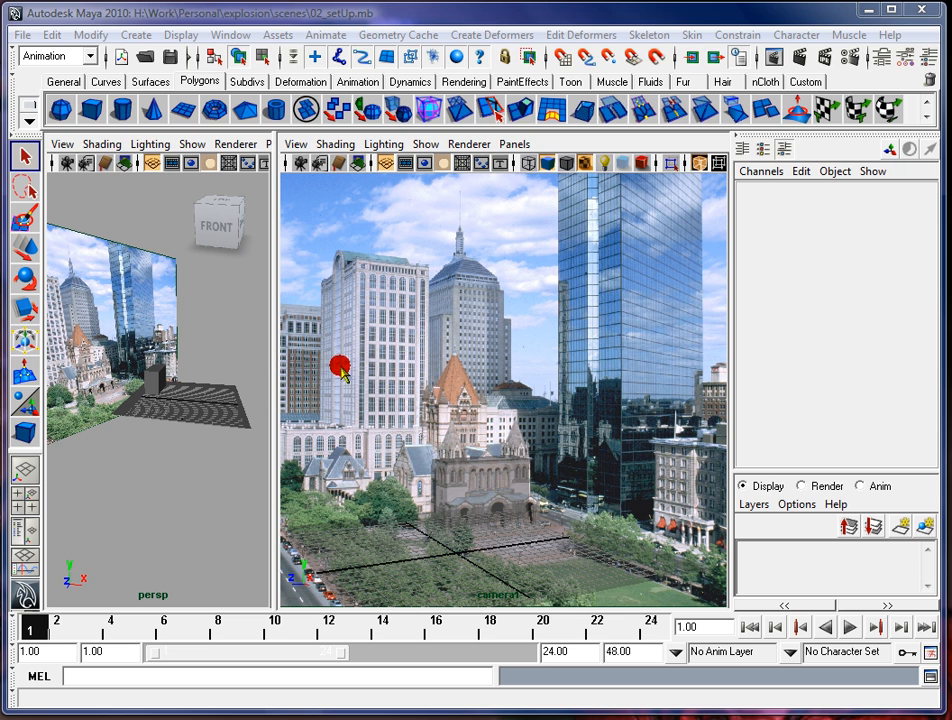
Step: Adjust the camera view so the grey cube and ground plane draw solid over the city photo
drag(340, 365, 398, 437)
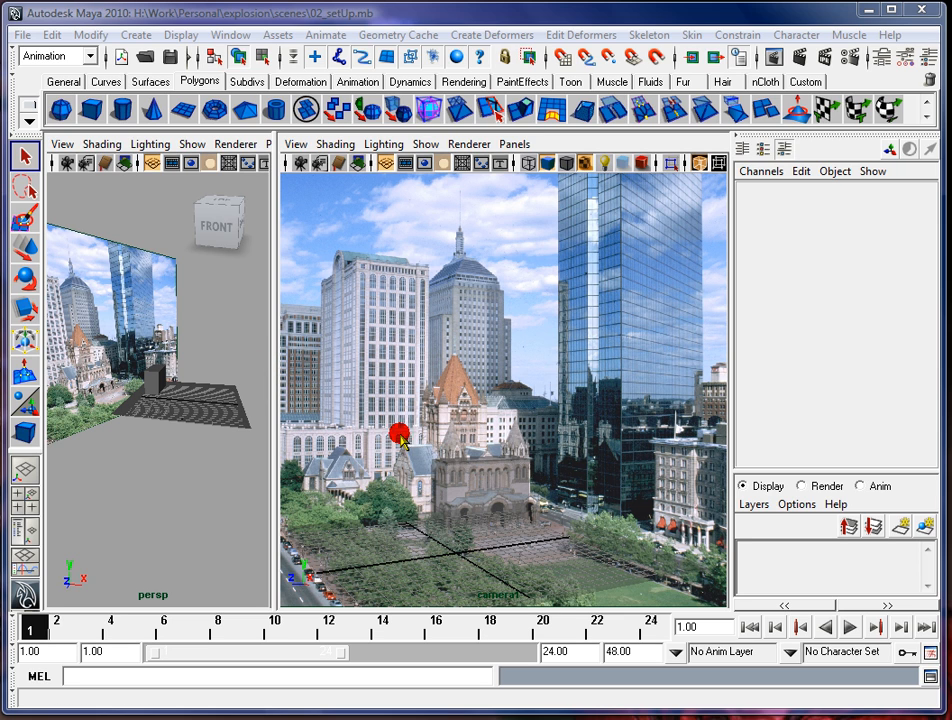
drag(400, 435, 435, 405)
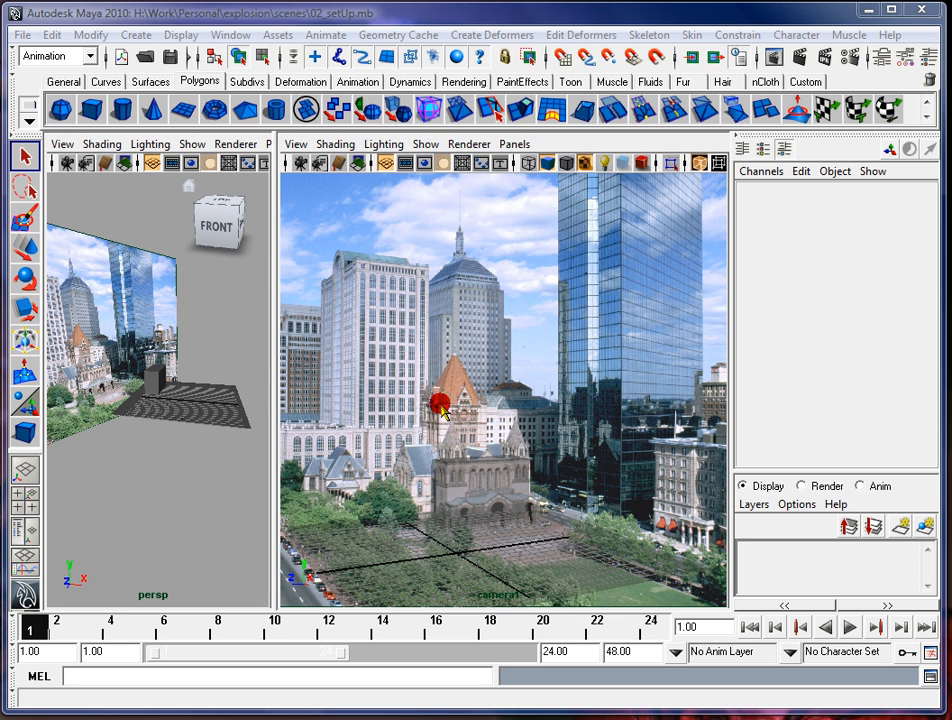
drag(440, 405, 375, 437)
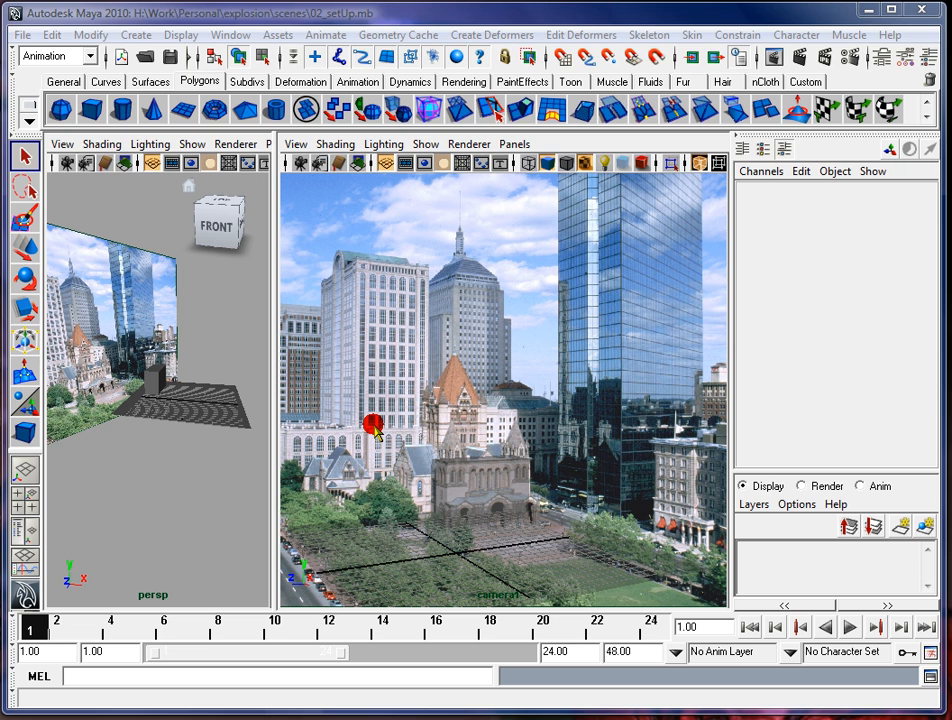
drag(375, 432, 410, 345)
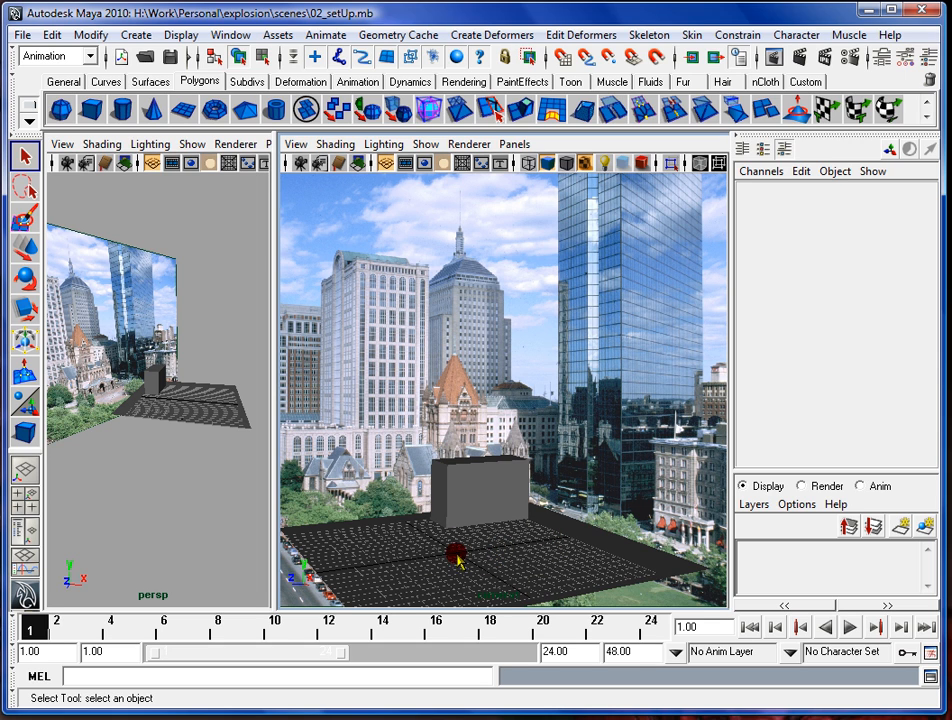
mouse_move(595, 543)
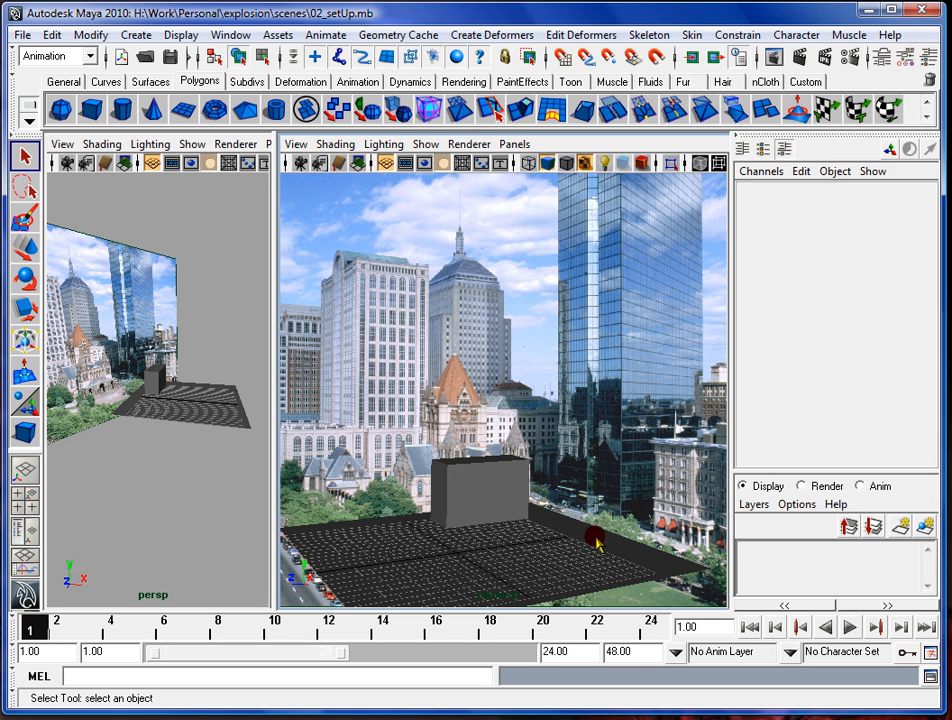
mouse_move(398, 280)
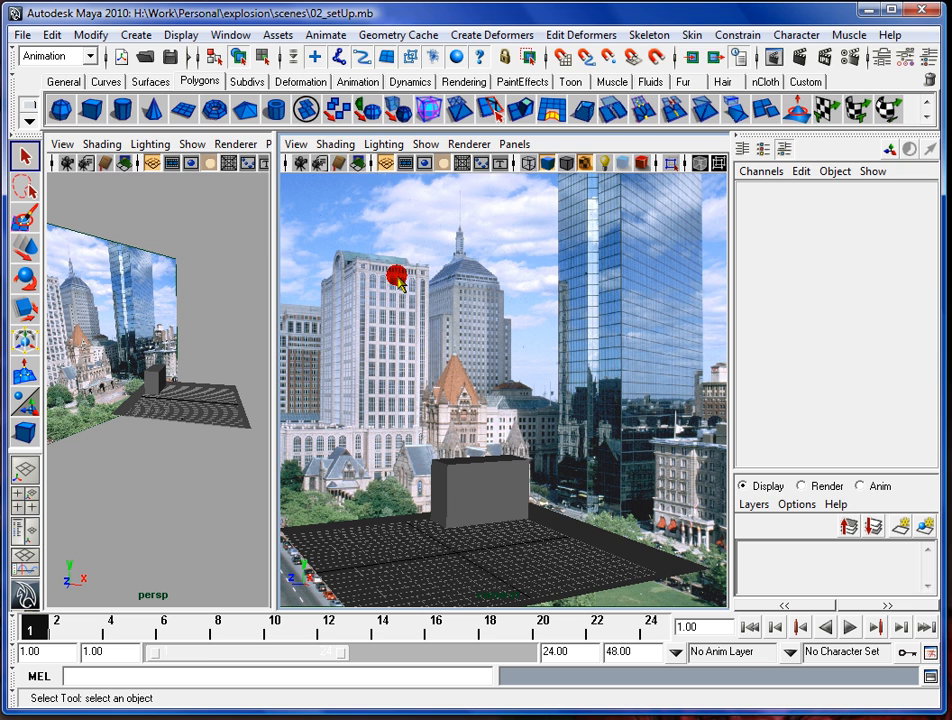
Step: Turn on X-Ray, select camera1 and show its attributes, including the image plane entry
click(335, 144)
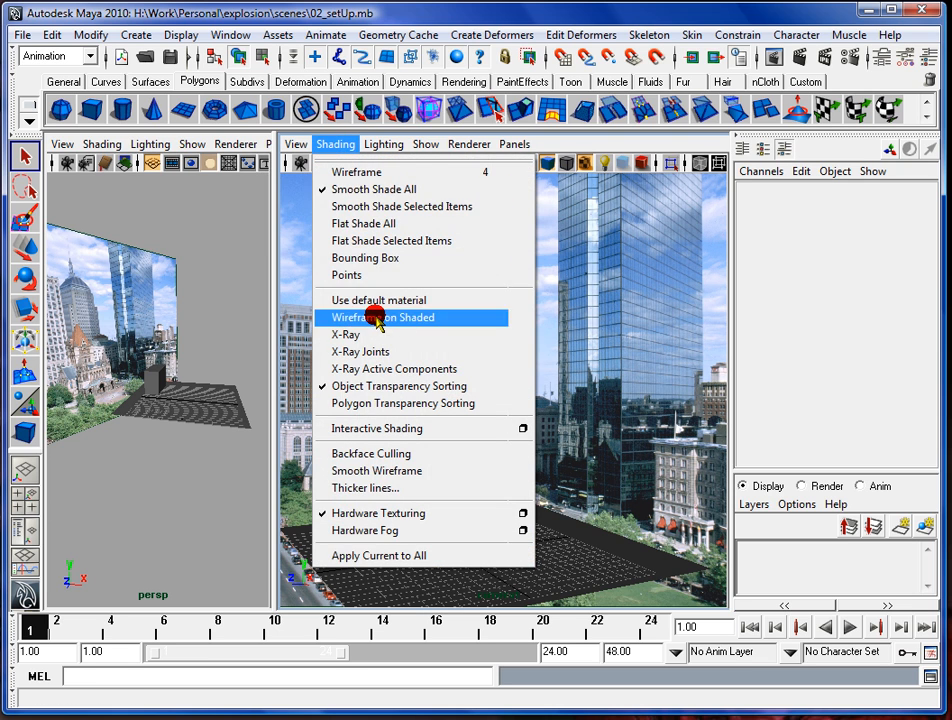
click(382, 317)
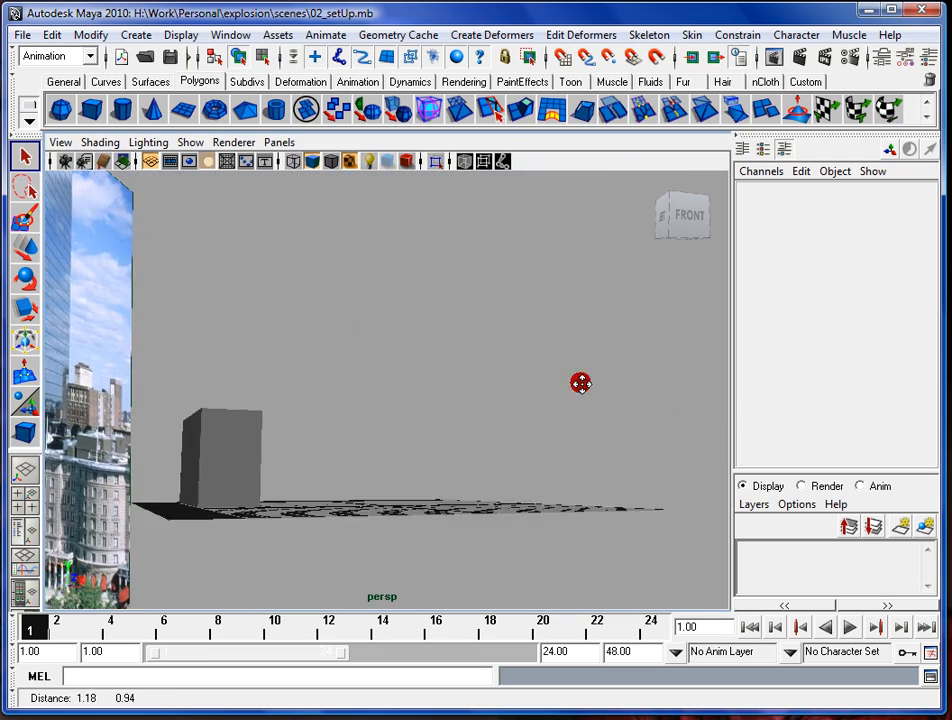
drag(581, 382, 290, 412)
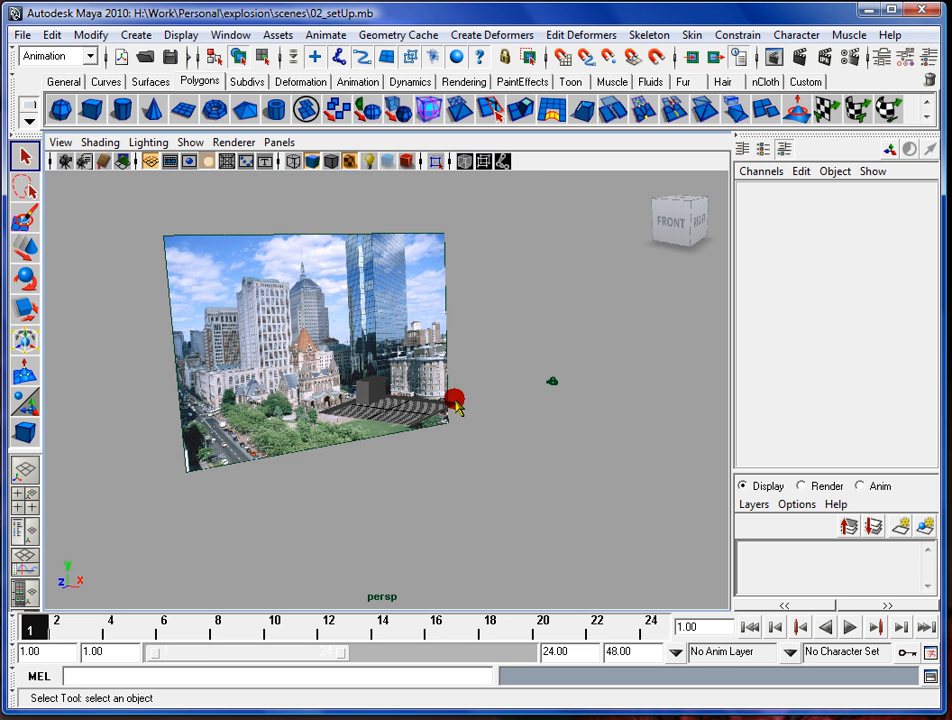
click(565, 390)
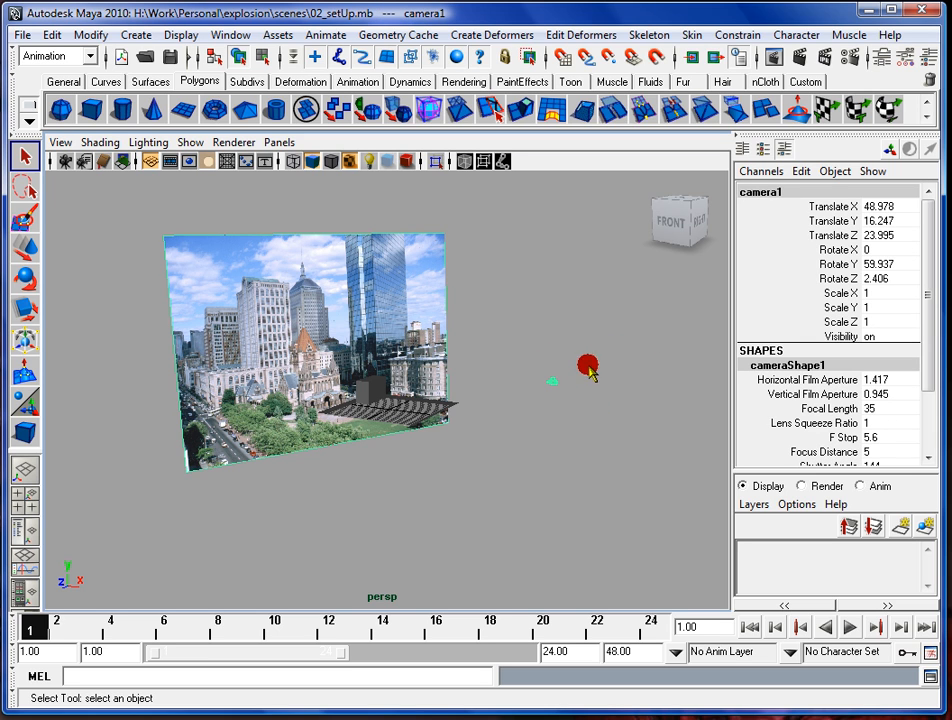
click(888, 57)
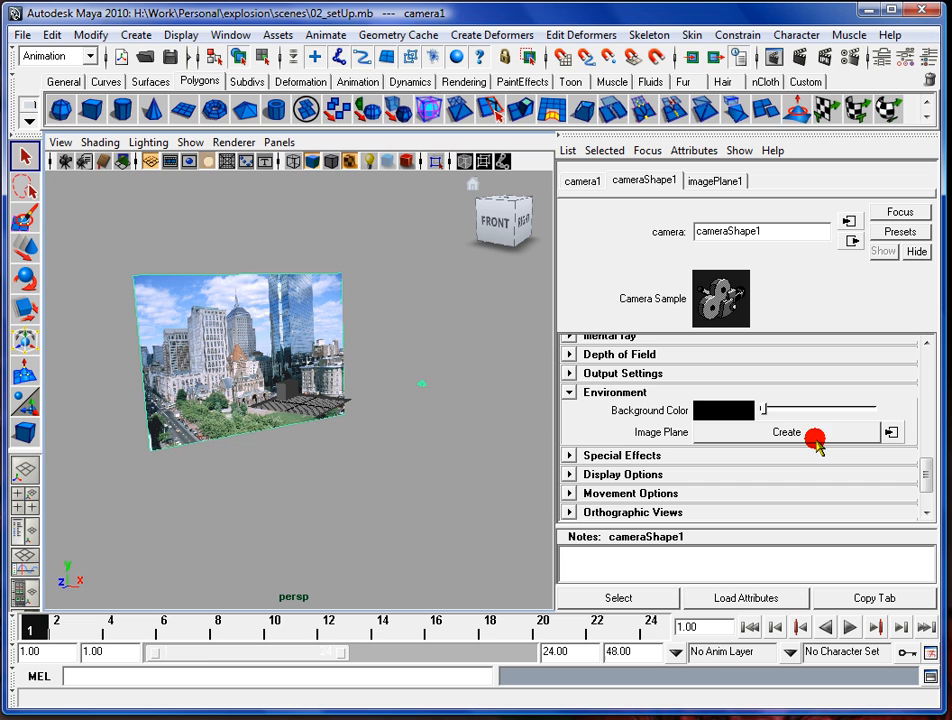
mouse_move(890, 438)
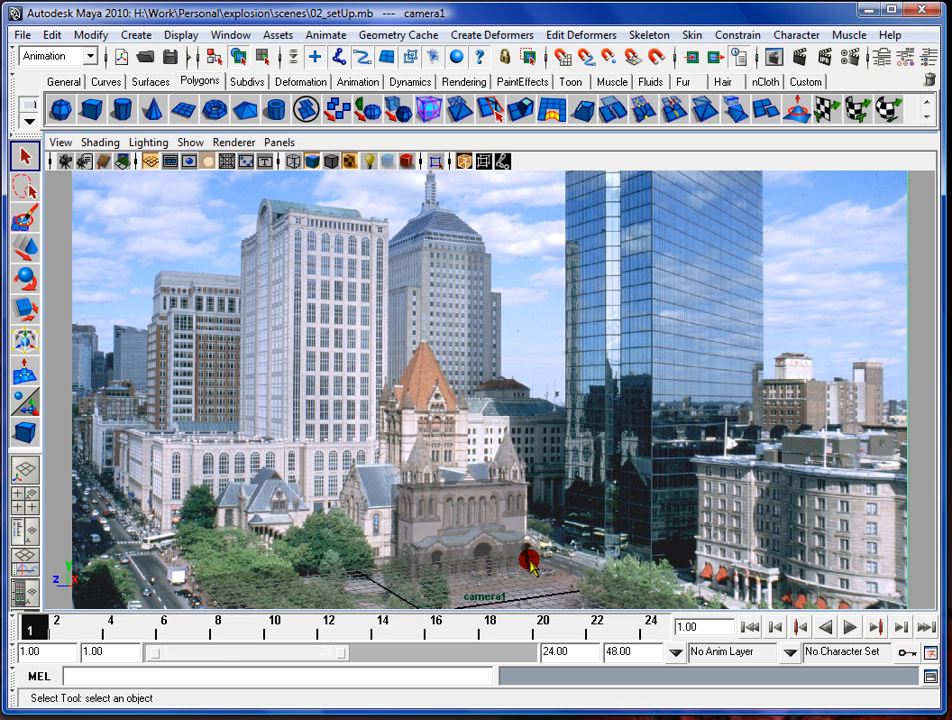
click(99, 141)
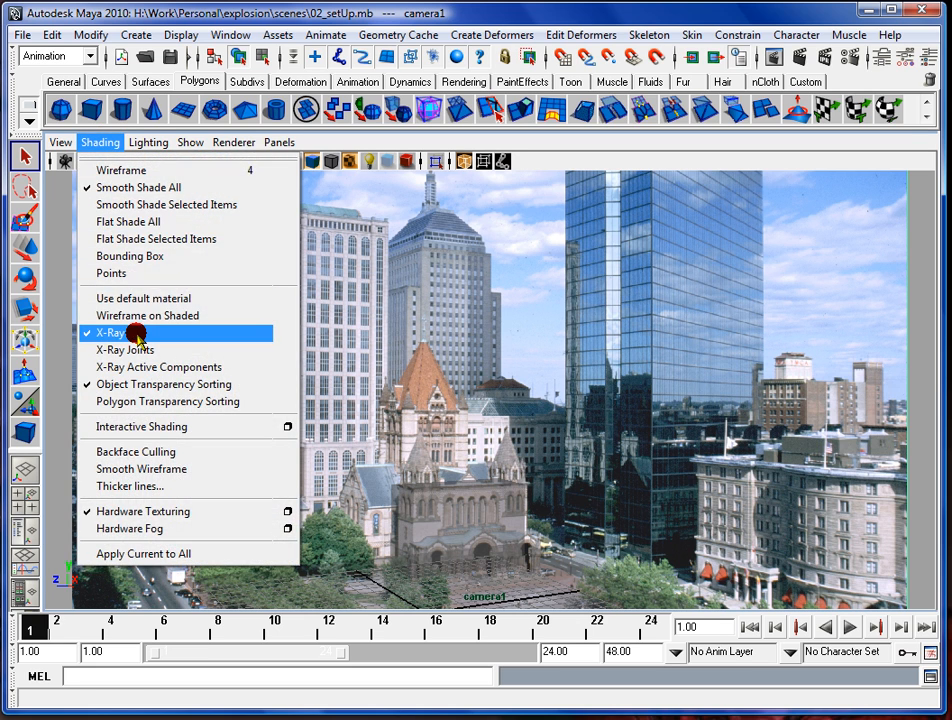
click(110, 332)
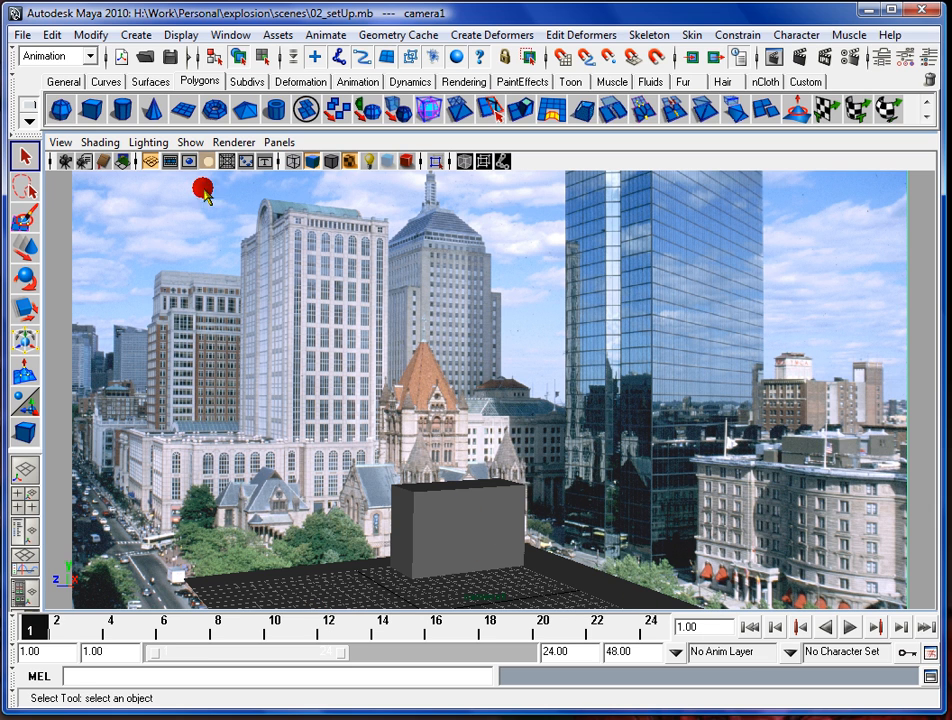
click(100, 142)
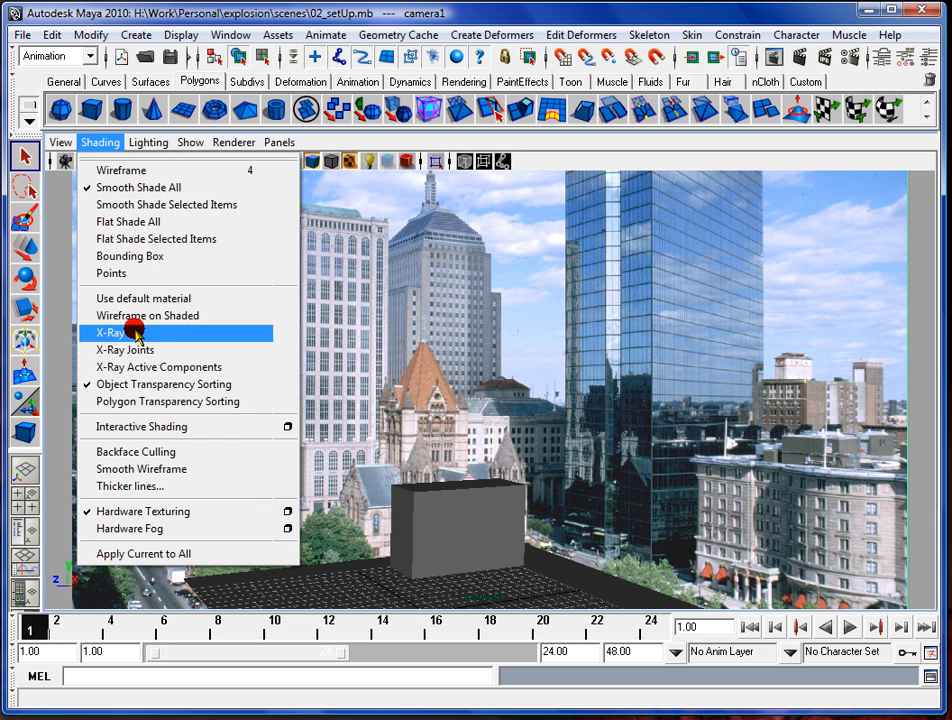
click(111, 332)
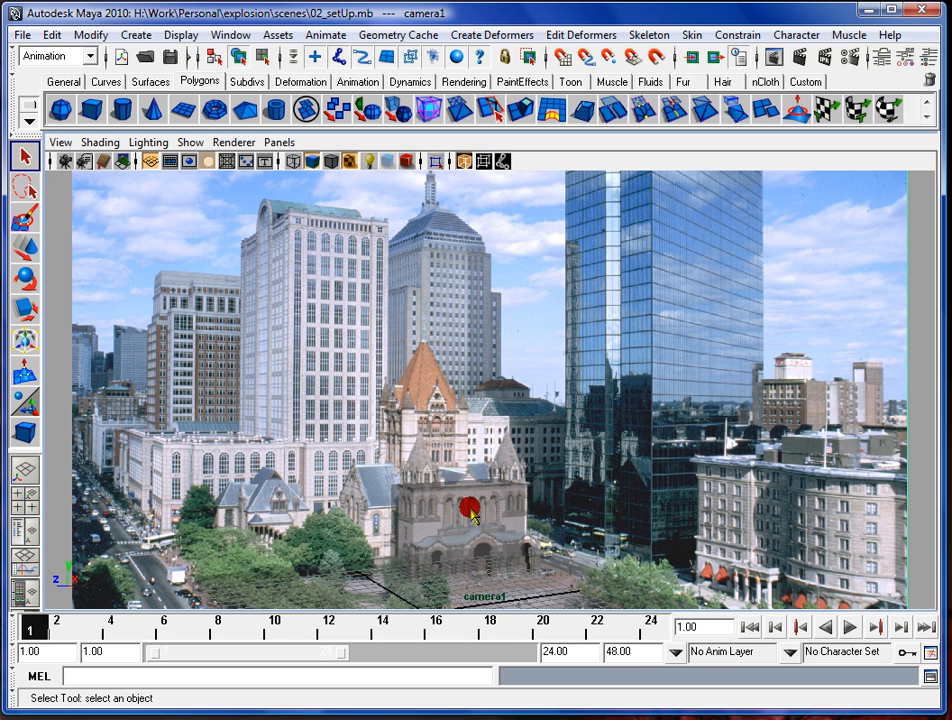
mouse_move(535, 425)
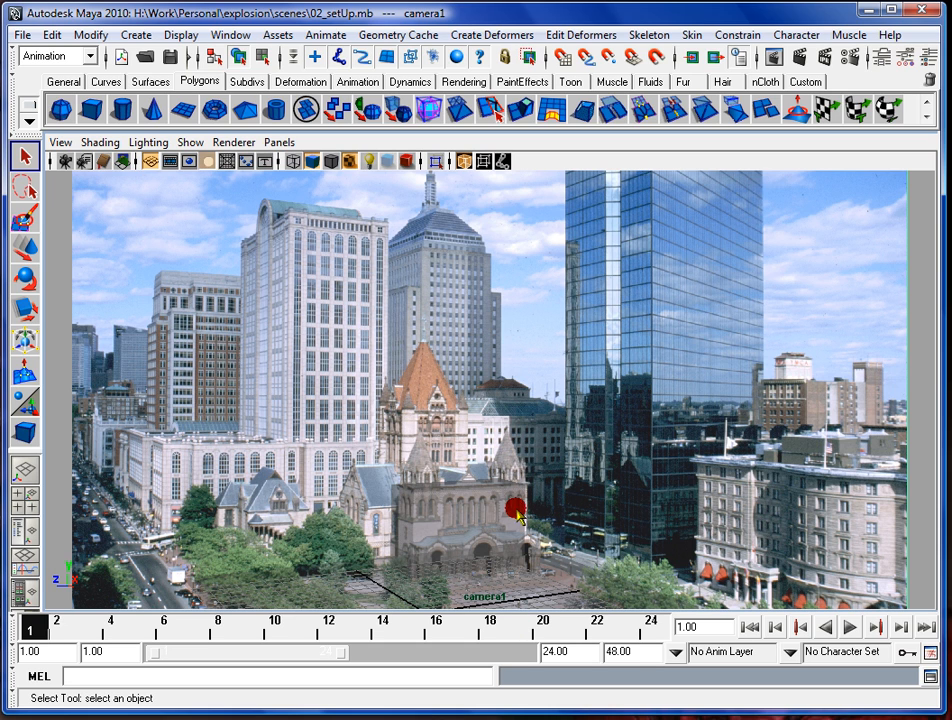
drag(515, 505, 200, 530)
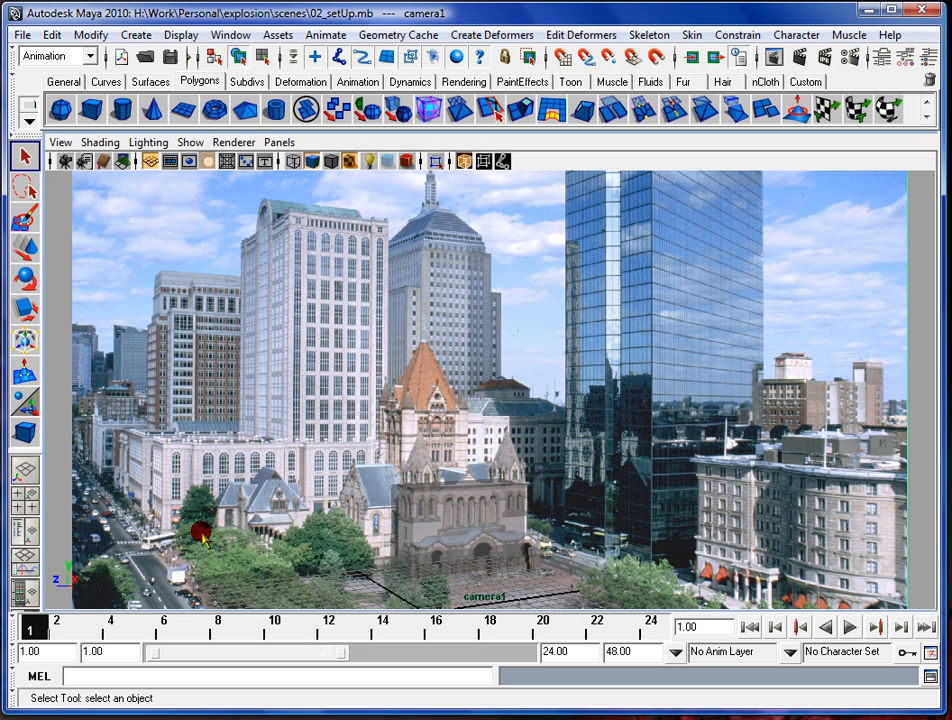
mouse_move(480, 390)
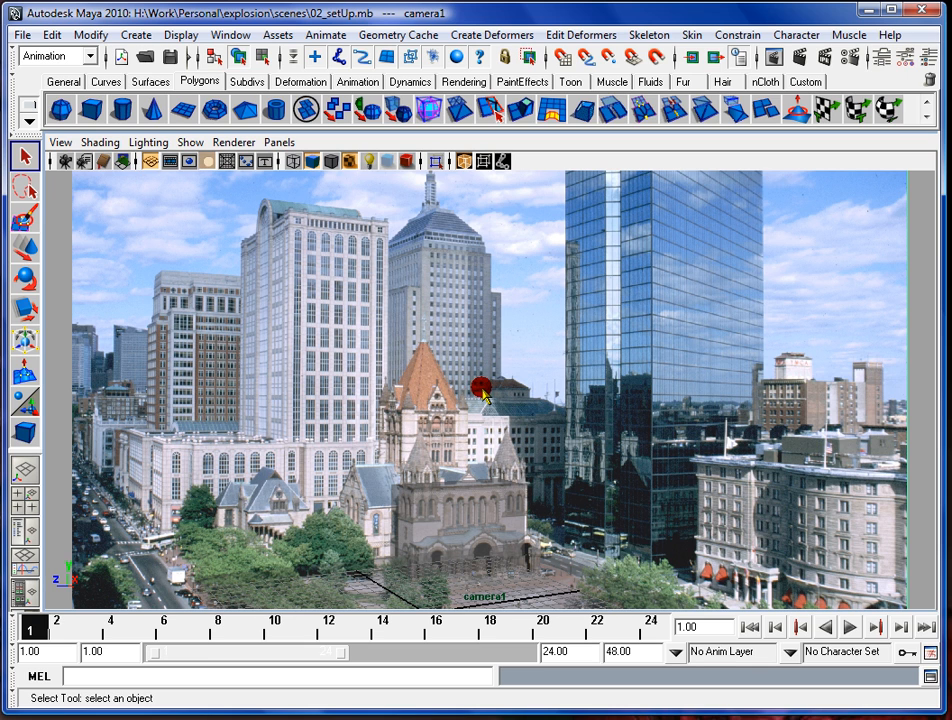
drag(481, 387, 448, 437)
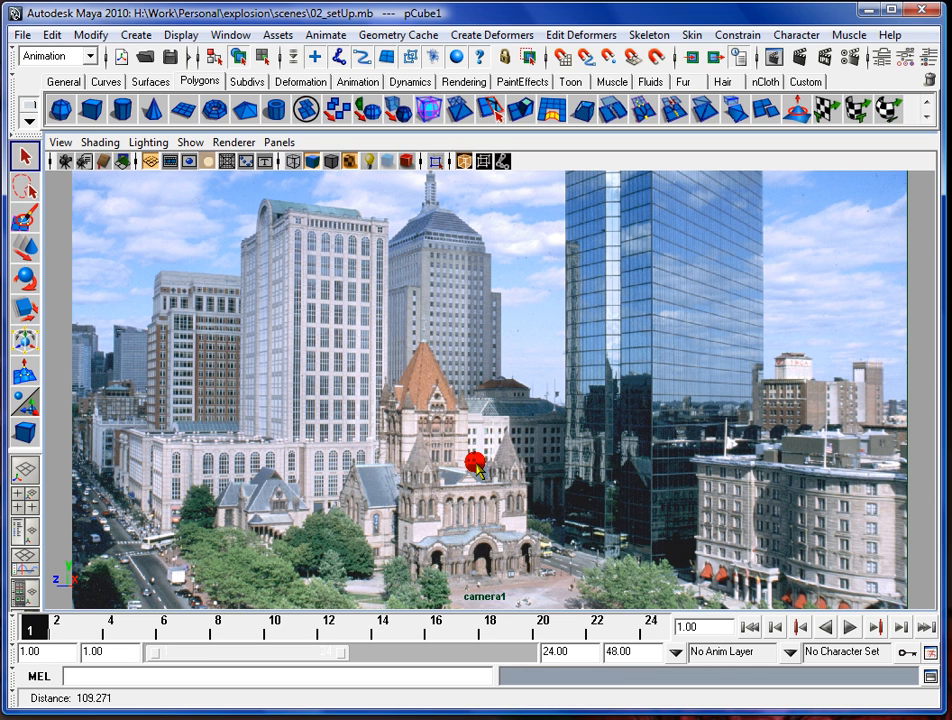
Step: Select the proxy cube, then reopen 02_setUp from disk without saving changes
click(477, 465)
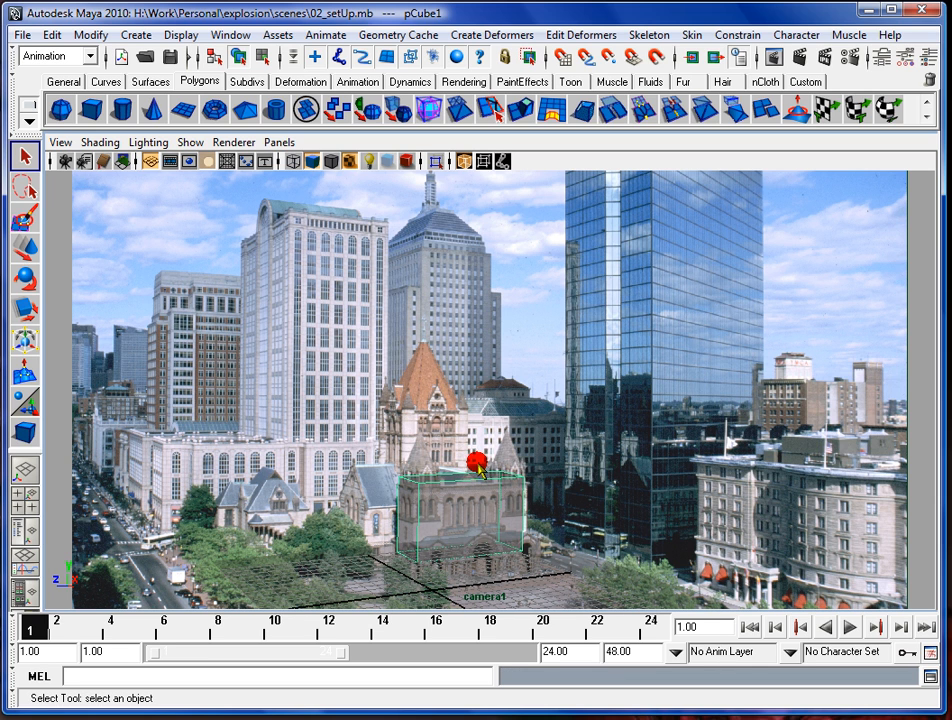
drag(475, 462, 372, 521)
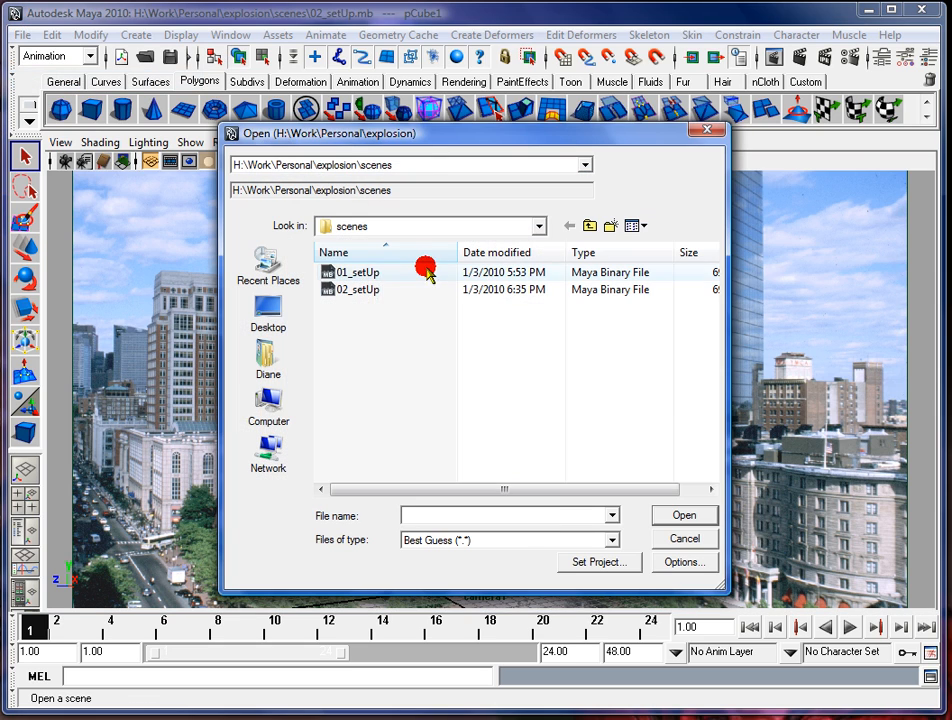
double_click(357, 290)
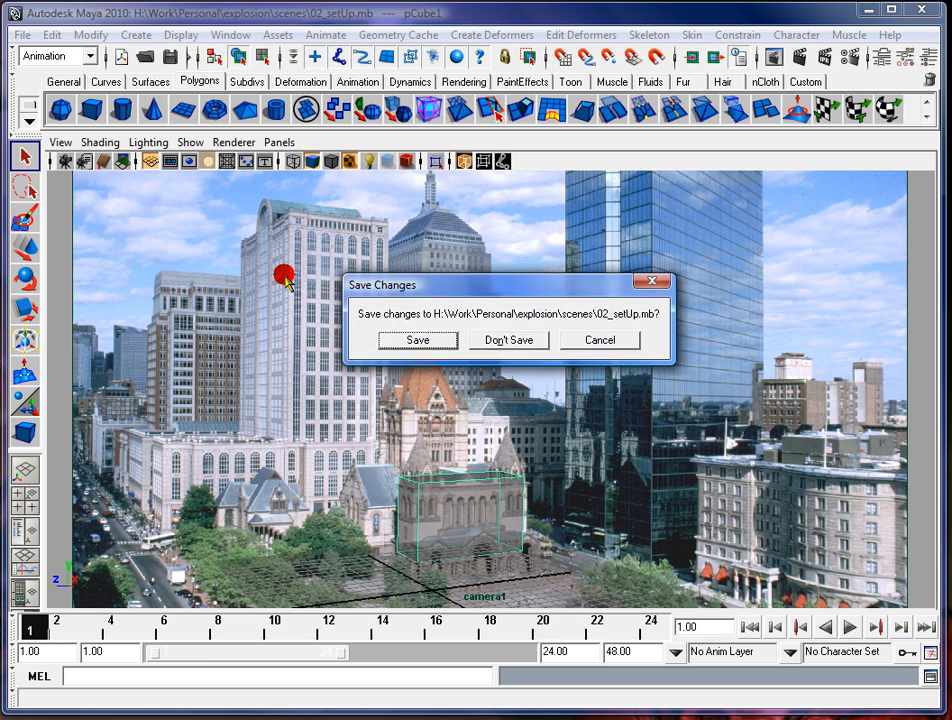
click(508, 340)
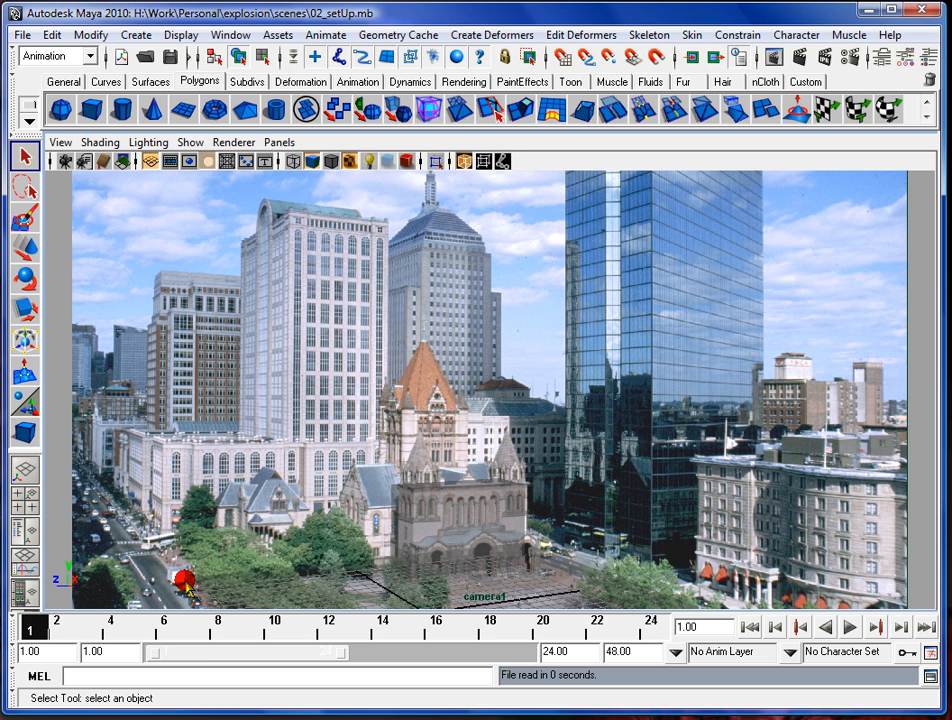
Step: Toggle Shading > X-Ray so the proxy cube and ground show the city photo through them
click(99, 142)
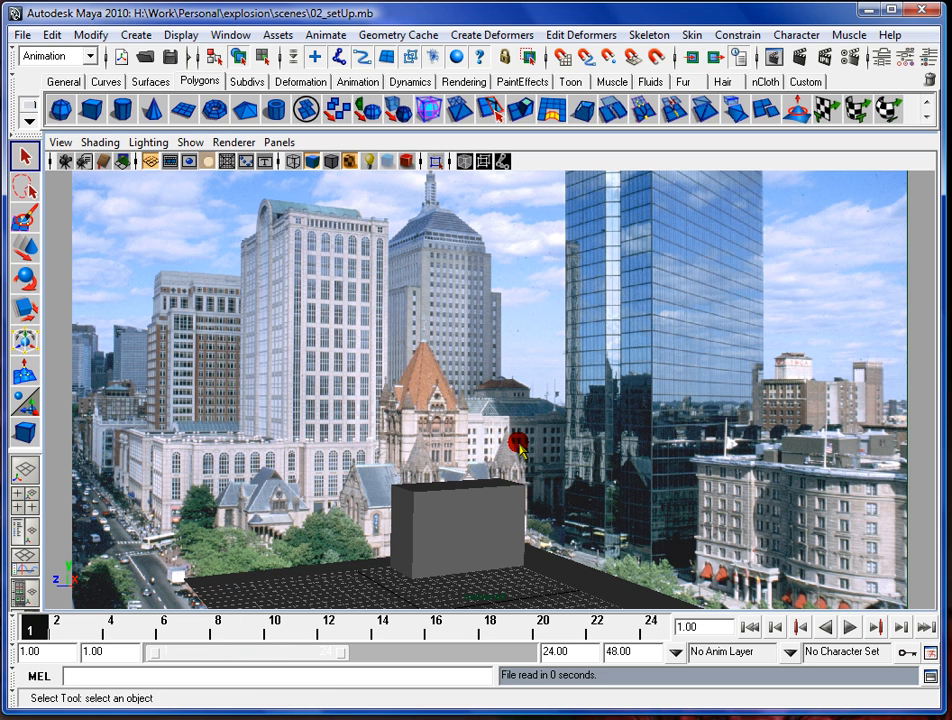
mouse_move(690, 588)
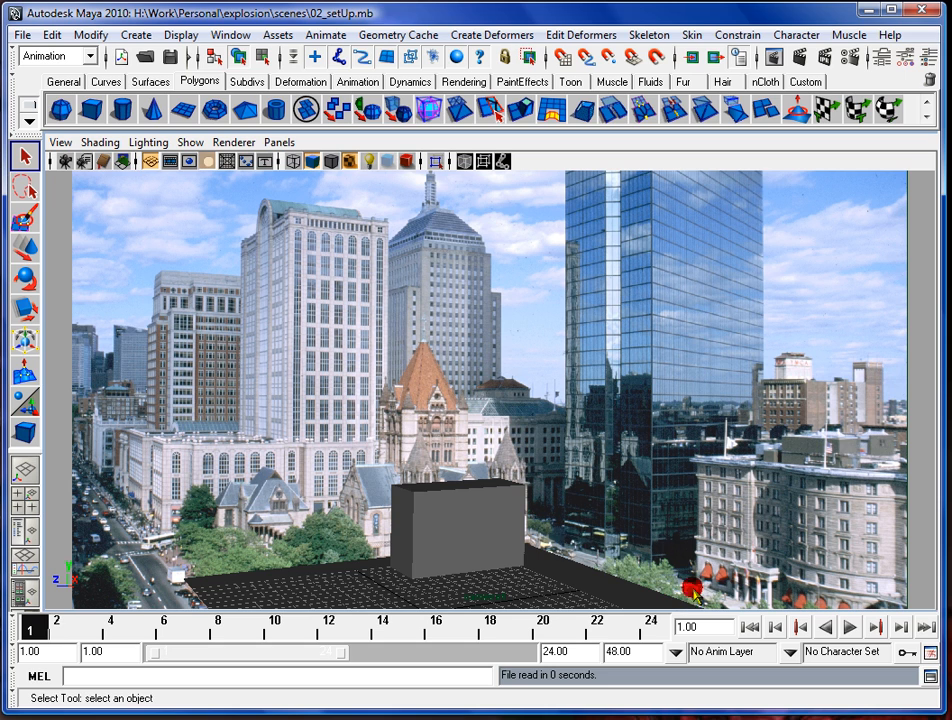
mouse_move(505, 390)
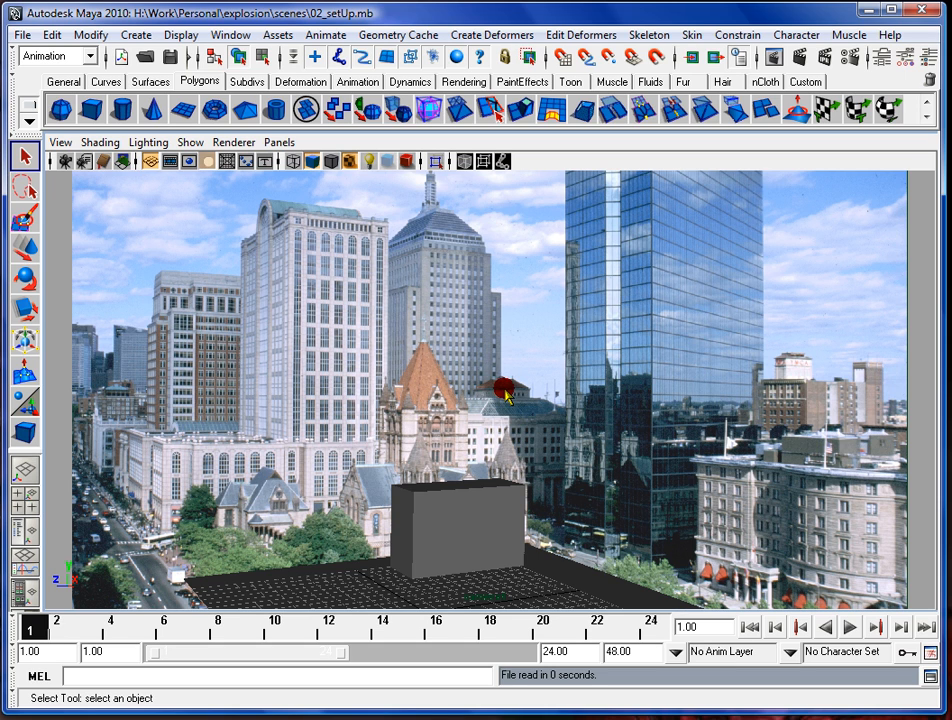
mouse_move(668, 420)
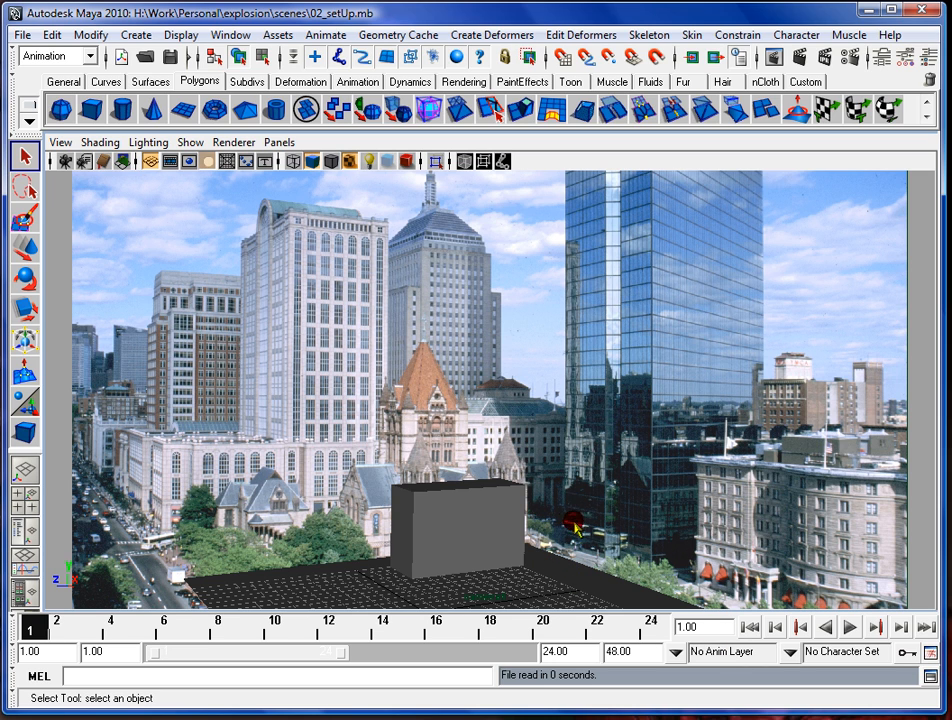
mouse_move(608, 582)
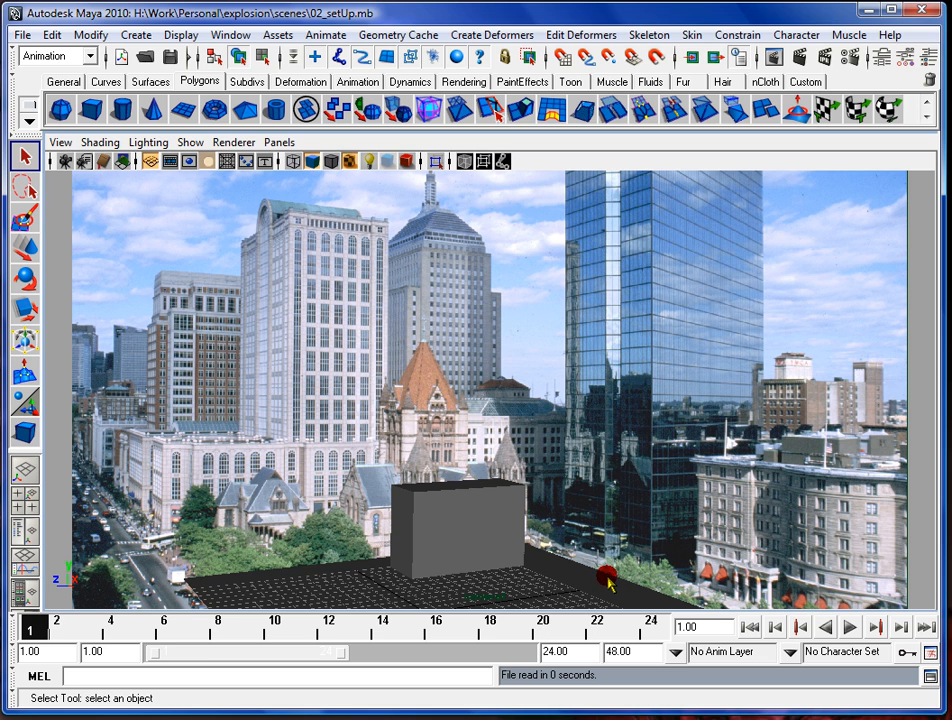
click(99, 141)
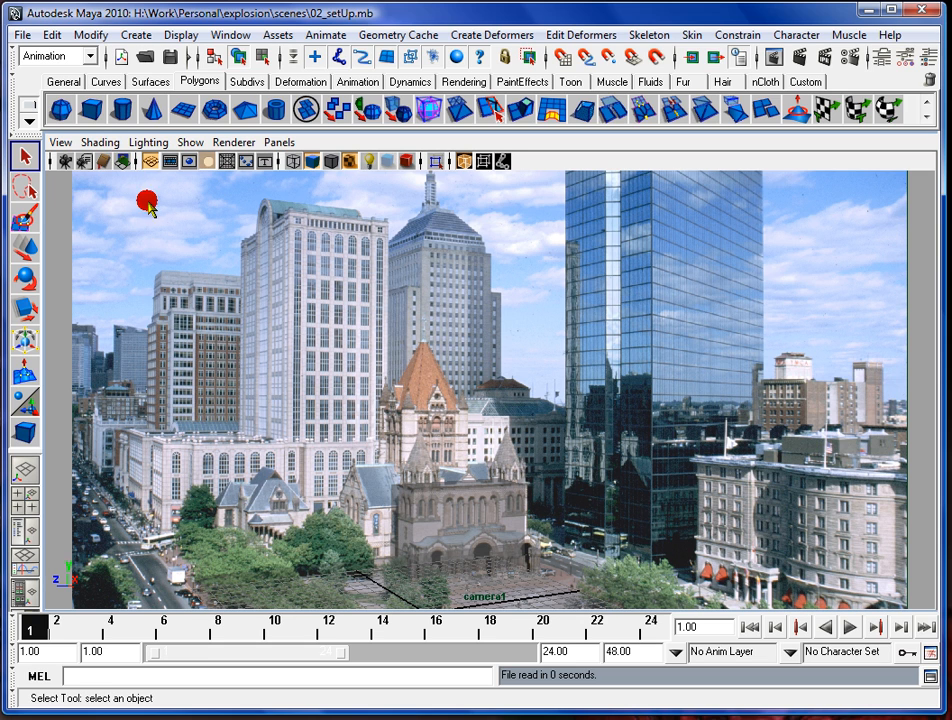
Step: Turn off X-Ray so the cube and ground plane draw solid grey again
click(99, 142)
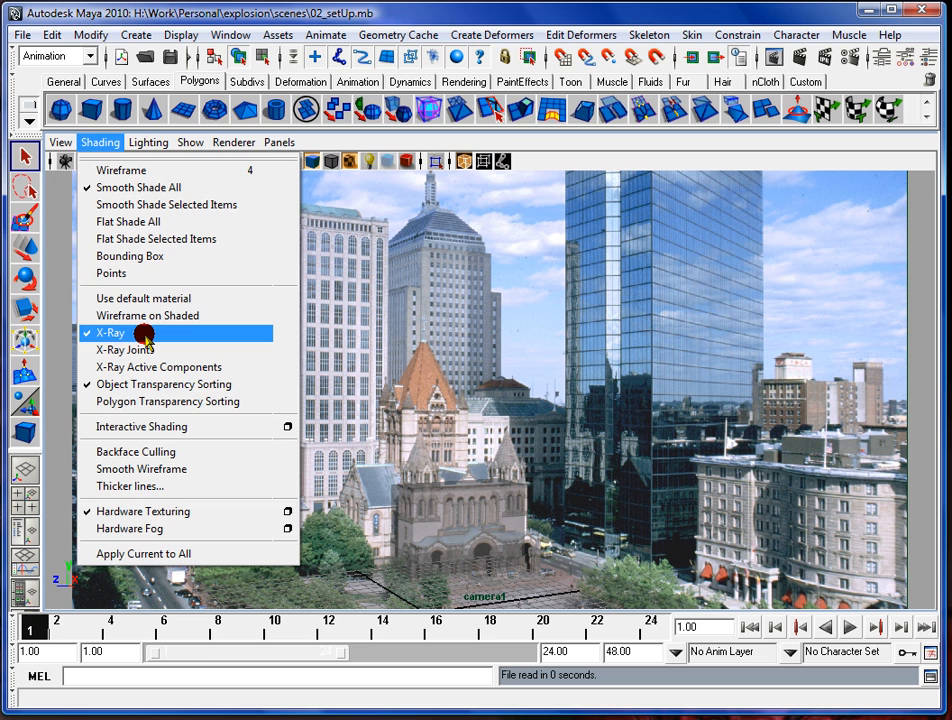
click(107, 332)
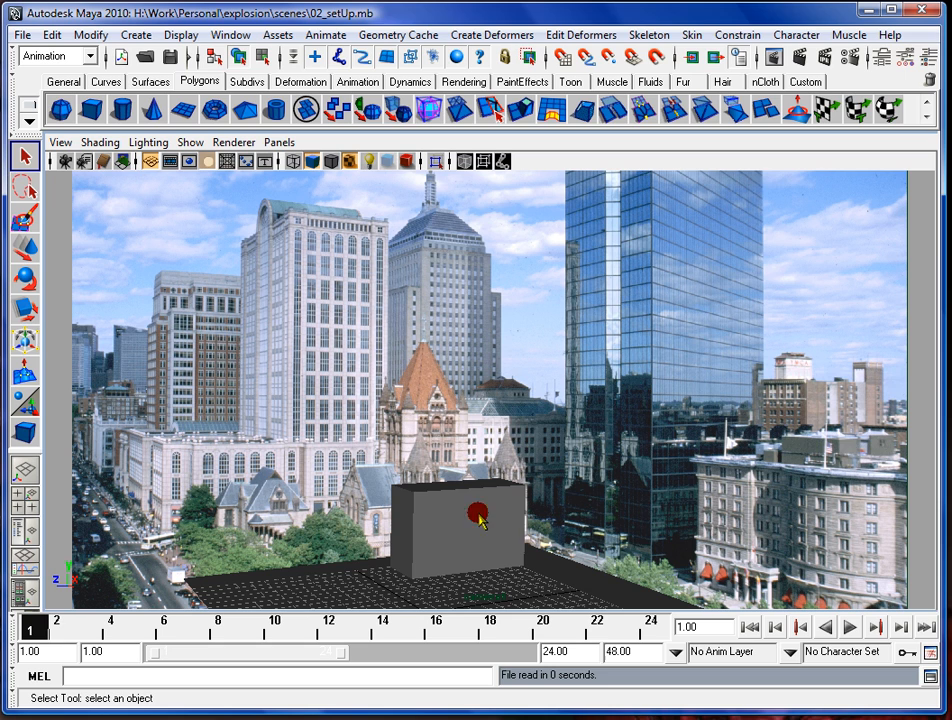
mouse_move(420, 500)
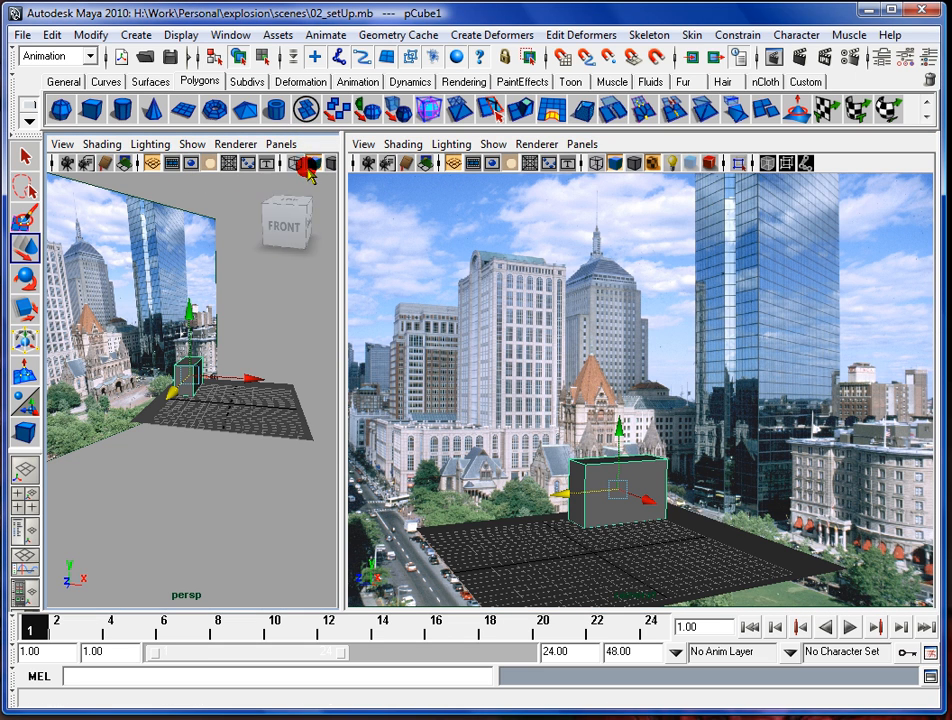
mouse_move(785, 483)
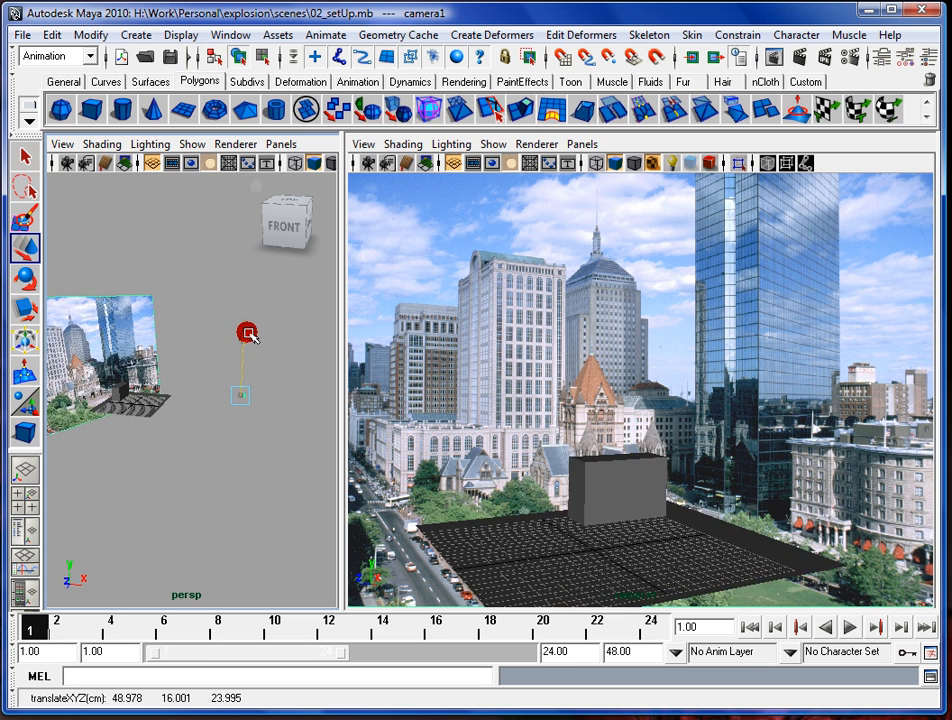
Step: Reframe camera1 and position the grey proxy cube on the ground plane in front of the photo
drag(248, 333, 245, 322)
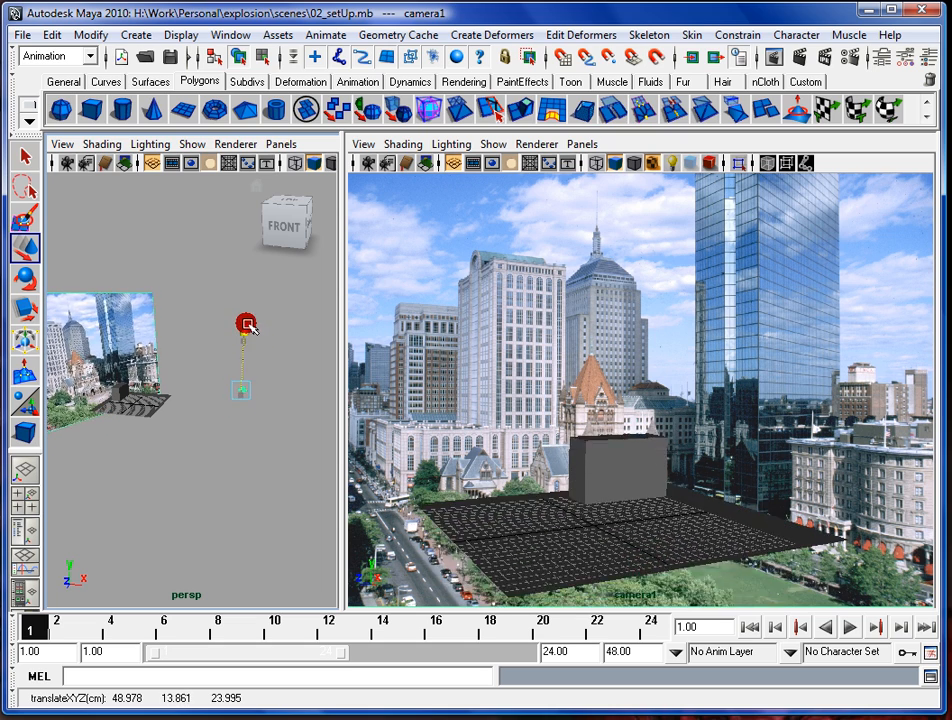
drag(247, 323, 247, 333)
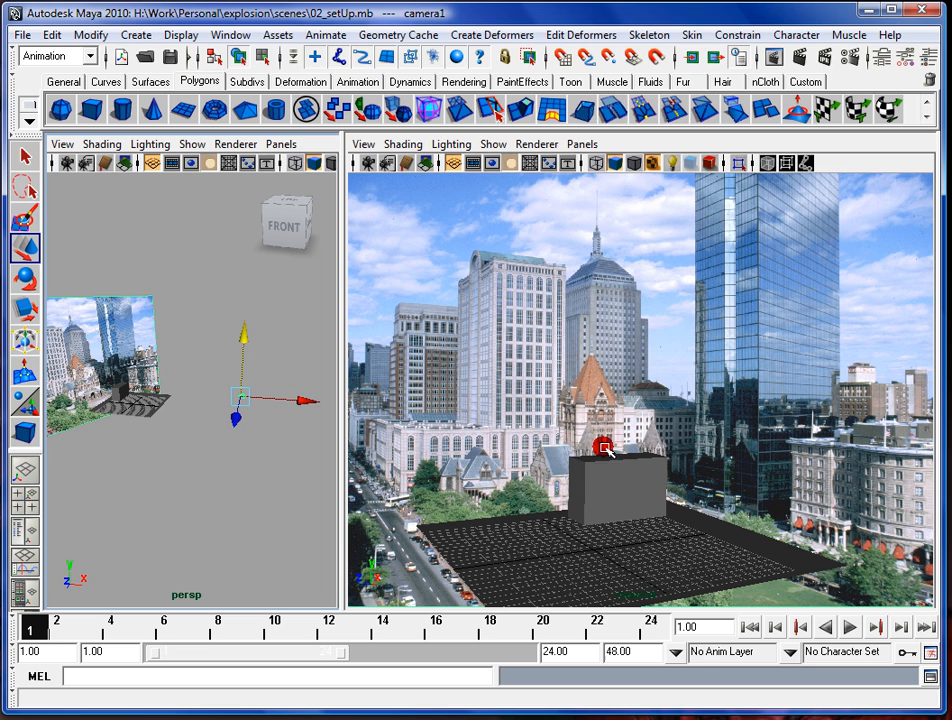
mouse_move(722, 462)
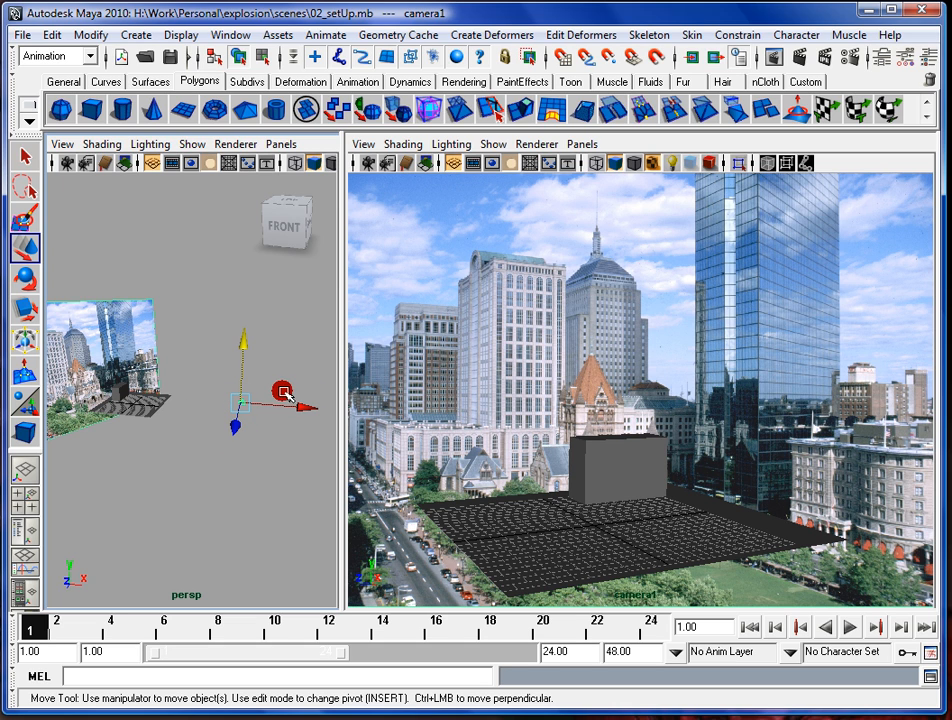
drag(285, 390, 272, 418)
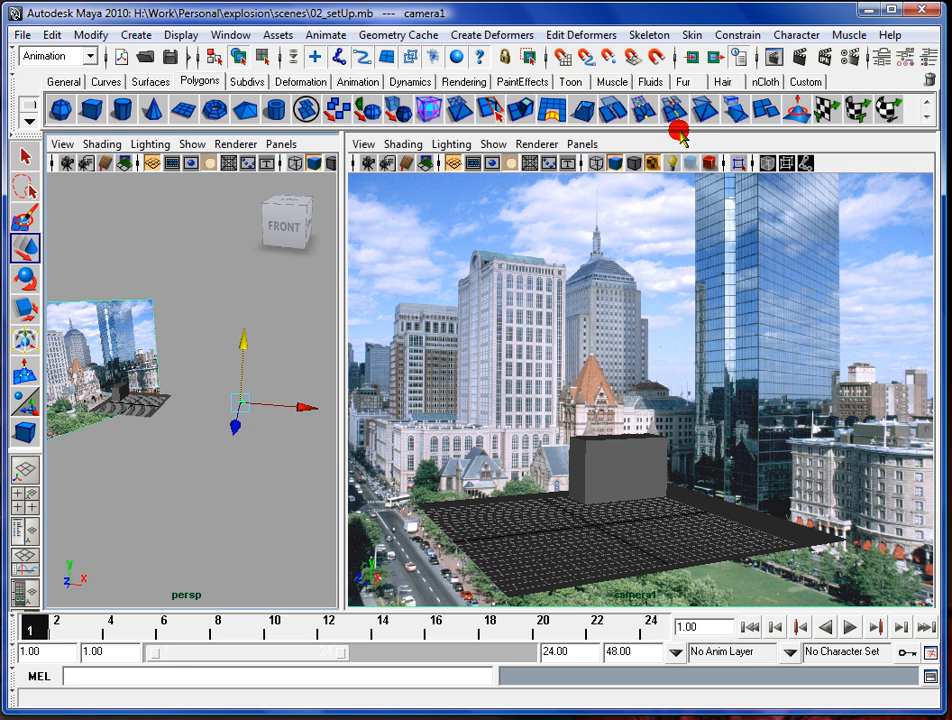
drag(680, 128, 678, 335)
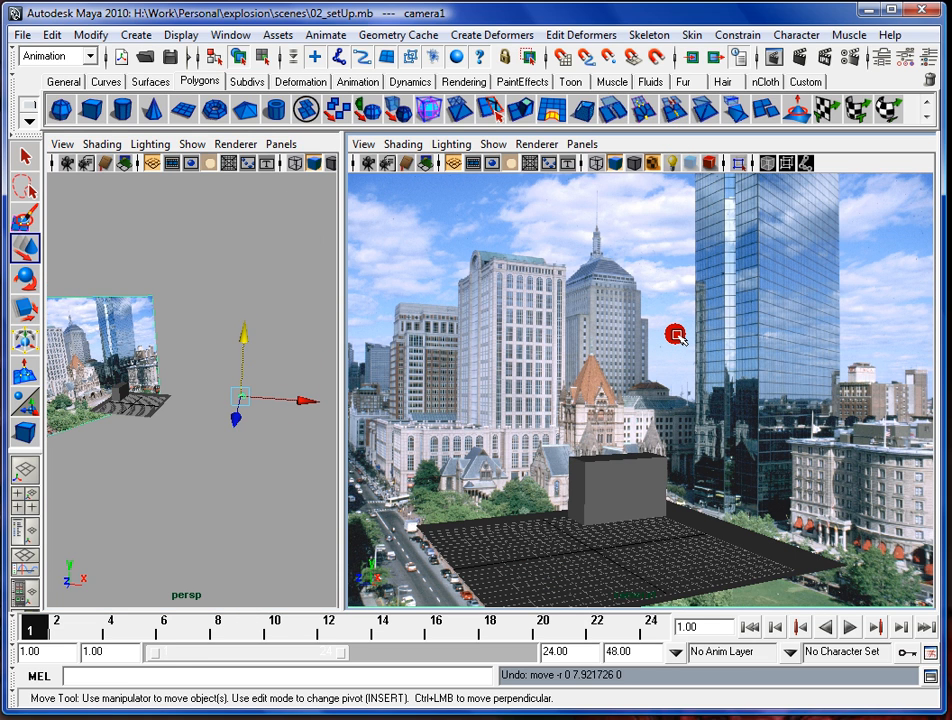
mouse_move(515, 517)
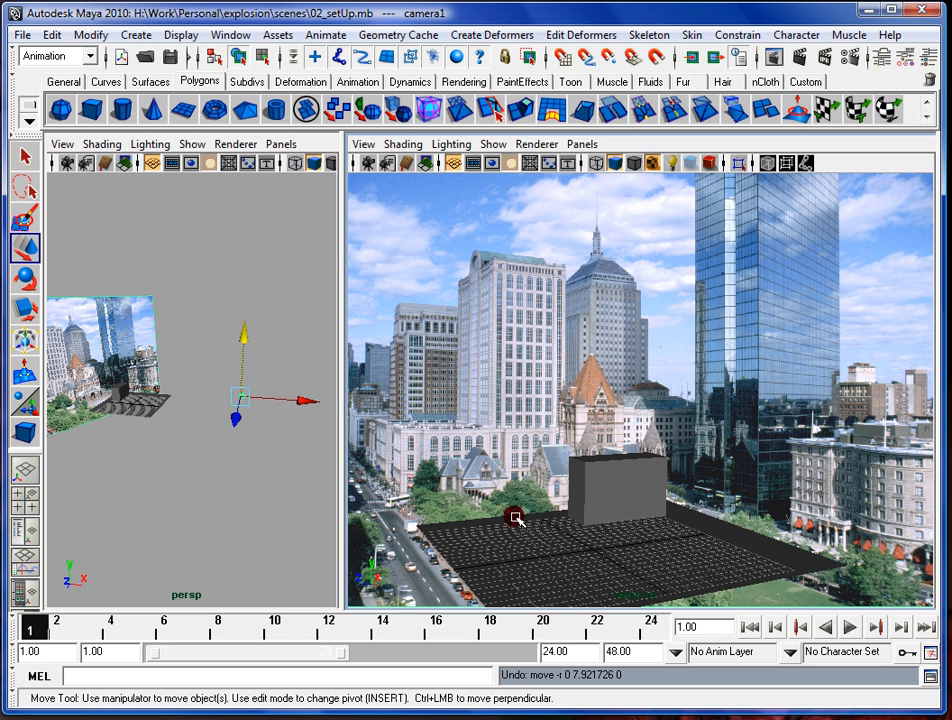
mouse_move(645, 512)
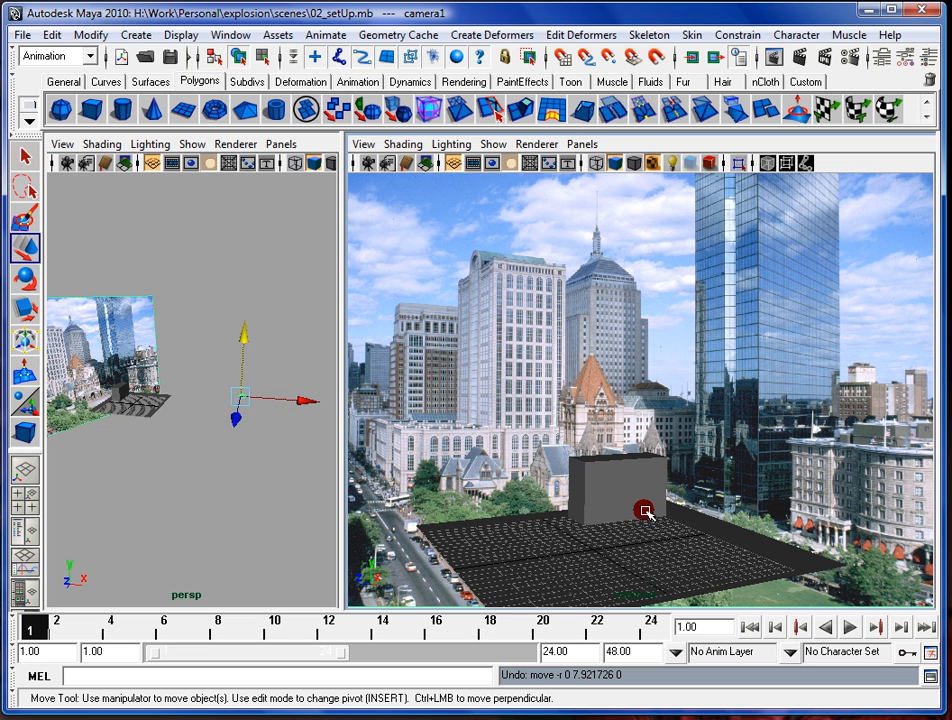
drag(645, 512, 597, 454)
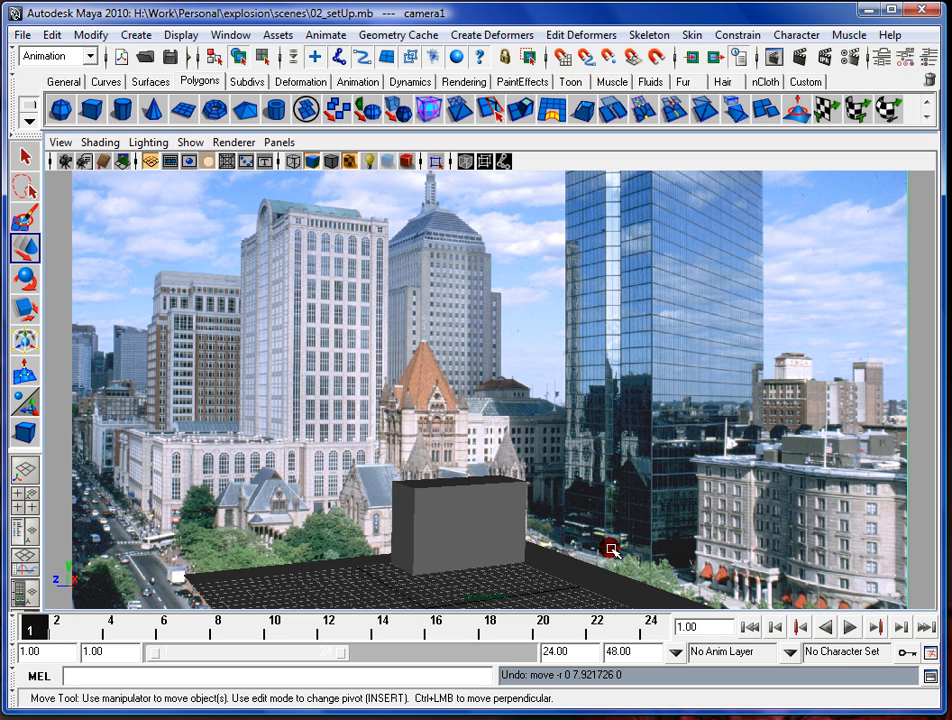
mouse_move(261, 476)
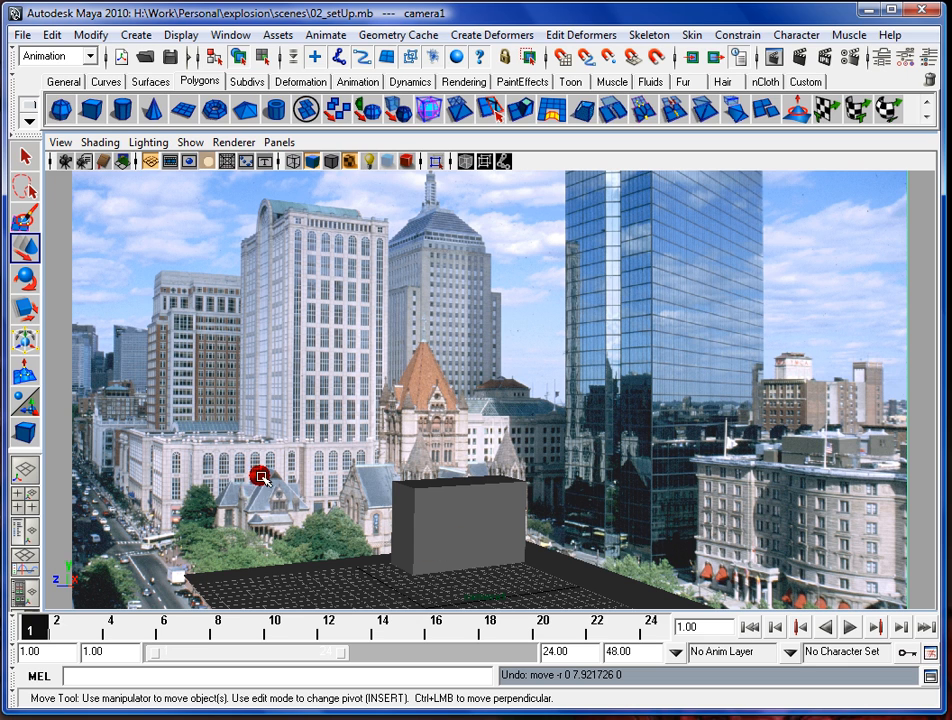
mouse_move(302, 431)
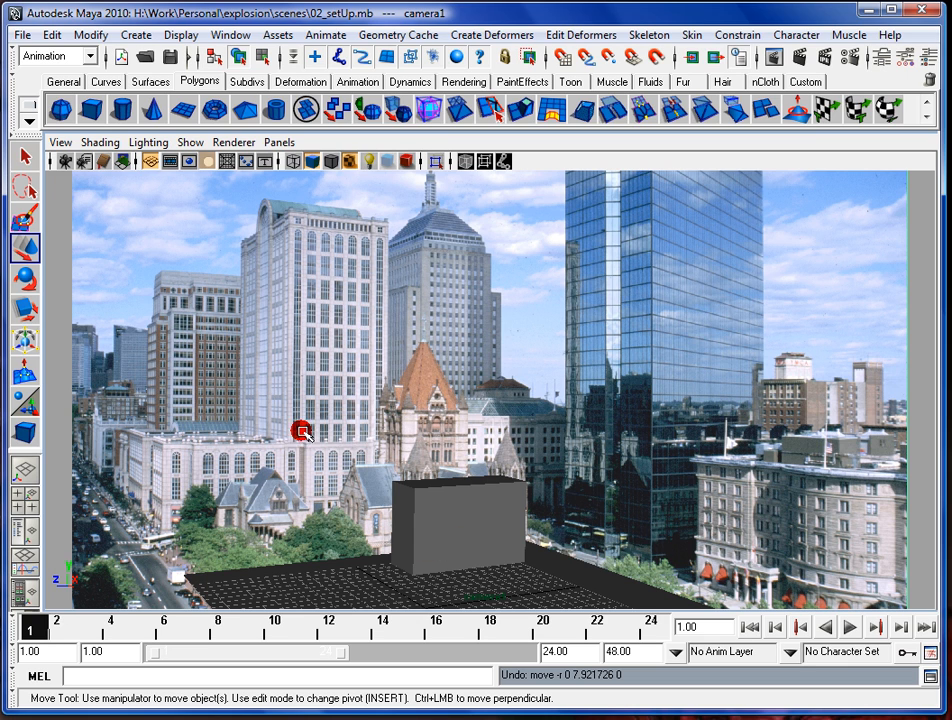
mouse_move(335, 430)
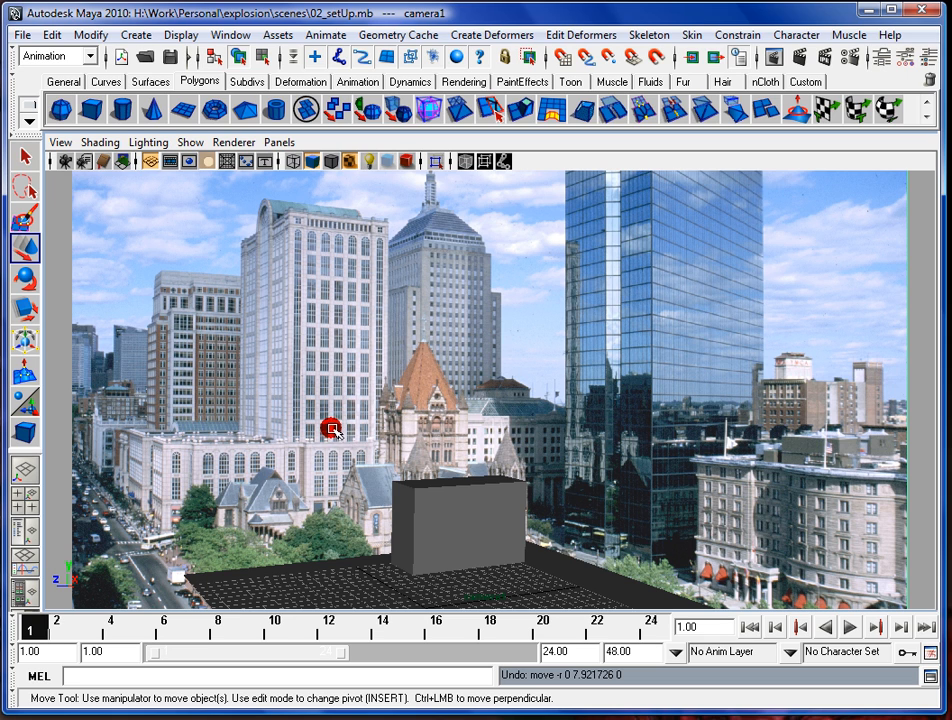
mouse_move(357, 318)
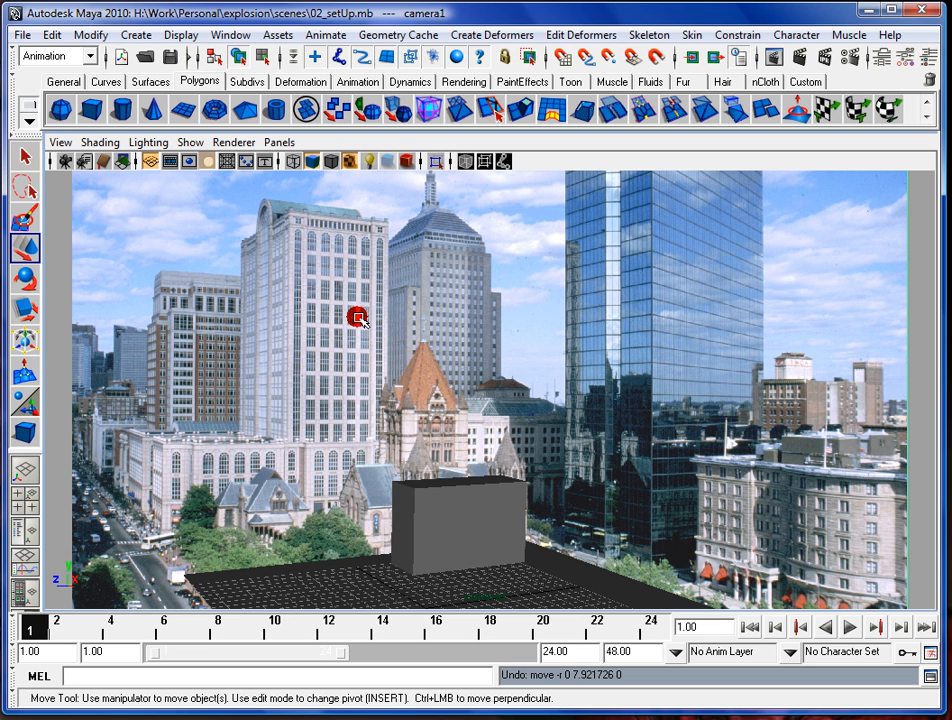
mouse_move(348, 451)
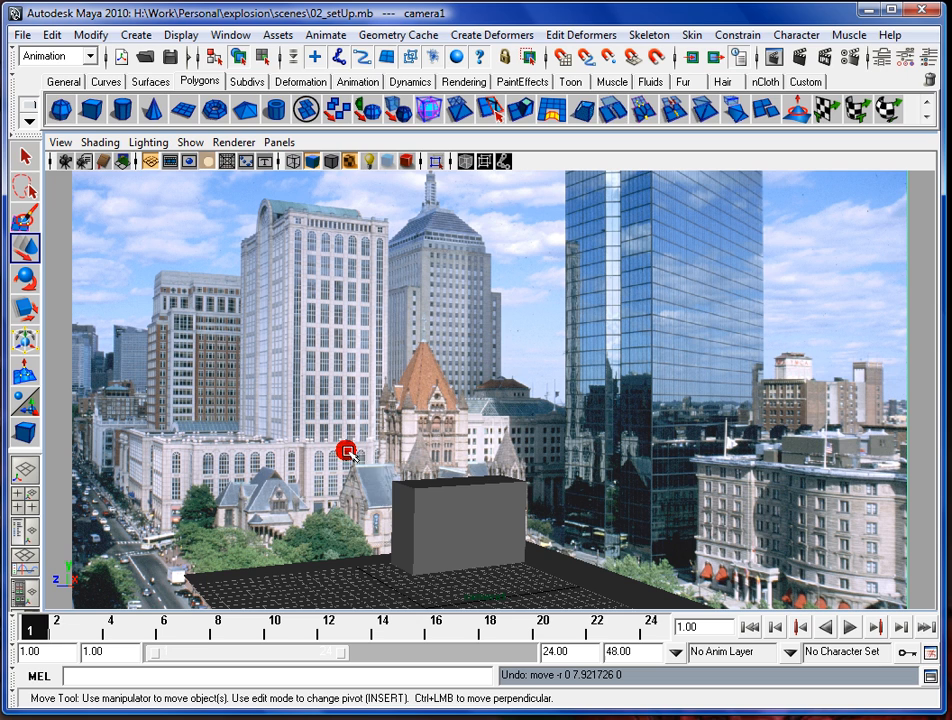
mouse_move(288, 549)
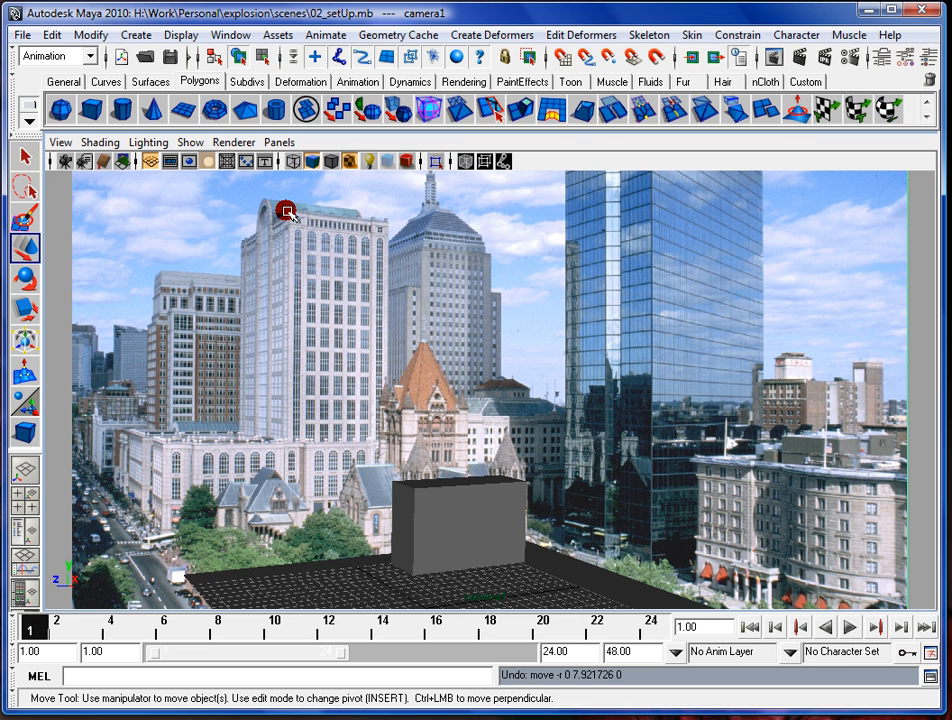
mouse_move(240, 462)
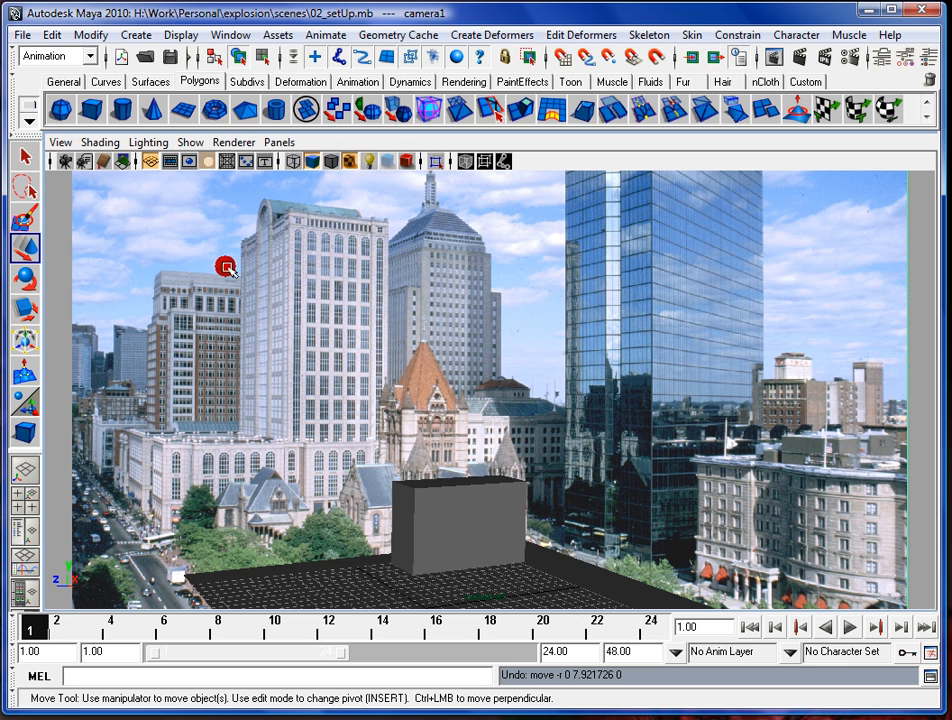
mouse_move(420, 363)
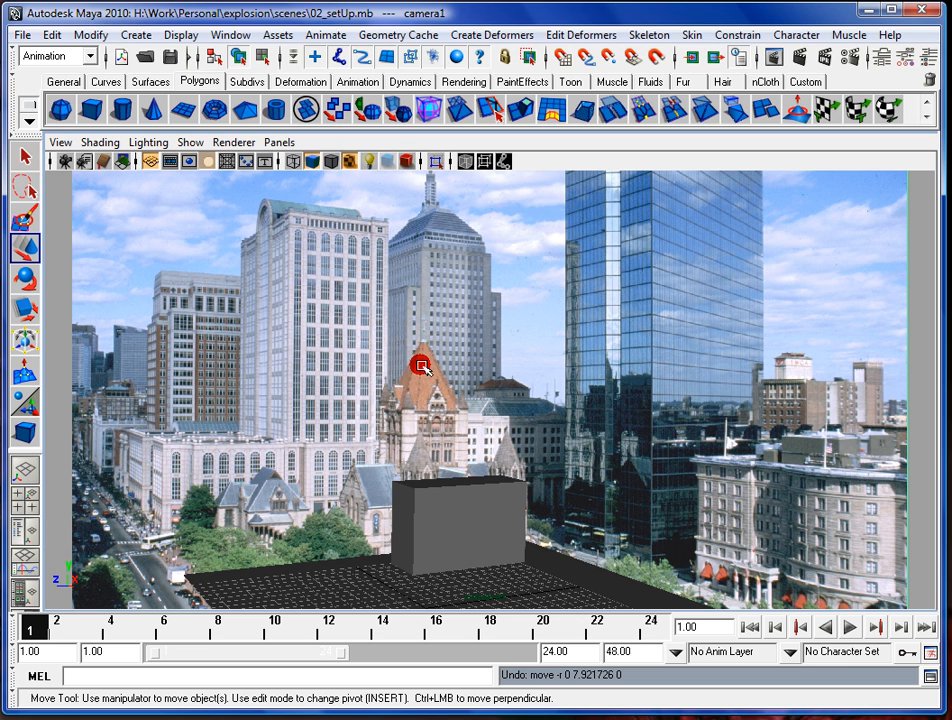
mouse_move(355, 383)
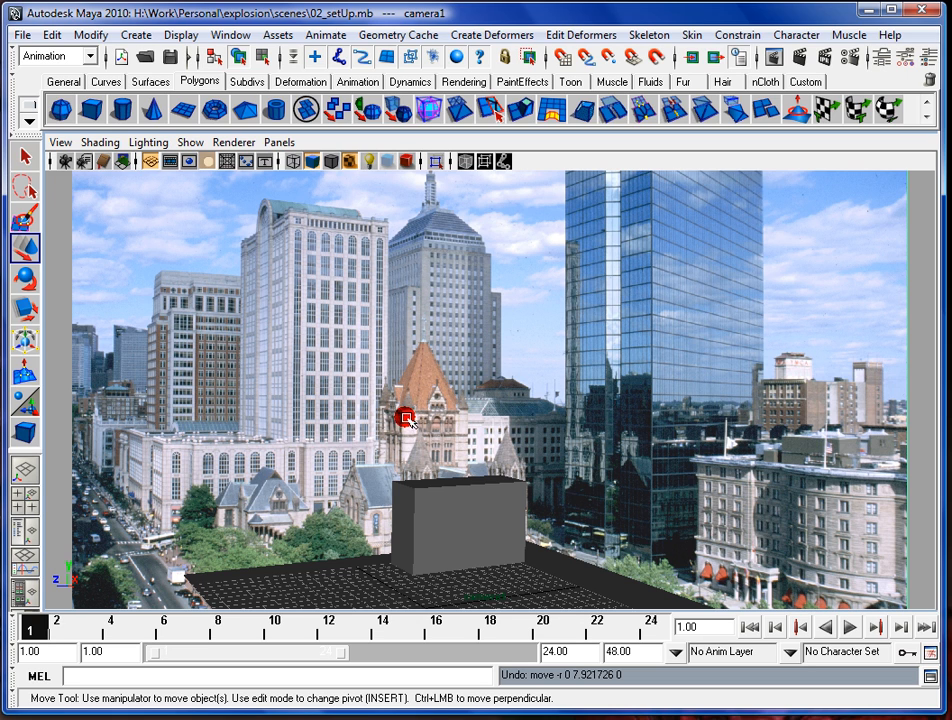
mouse_move(340, 398)
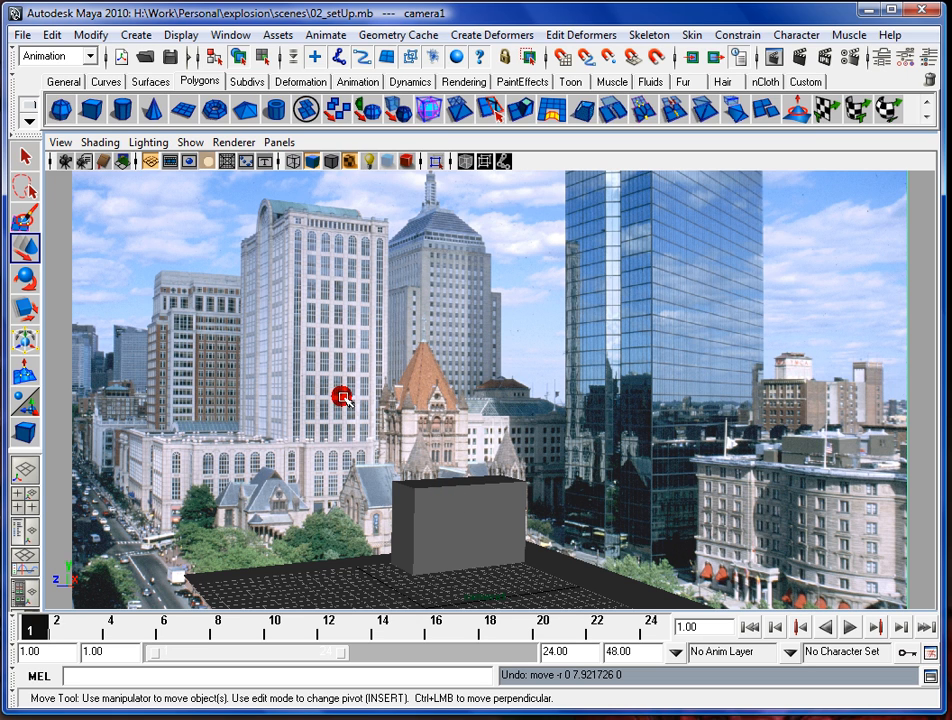
mouse_move(310, 361)
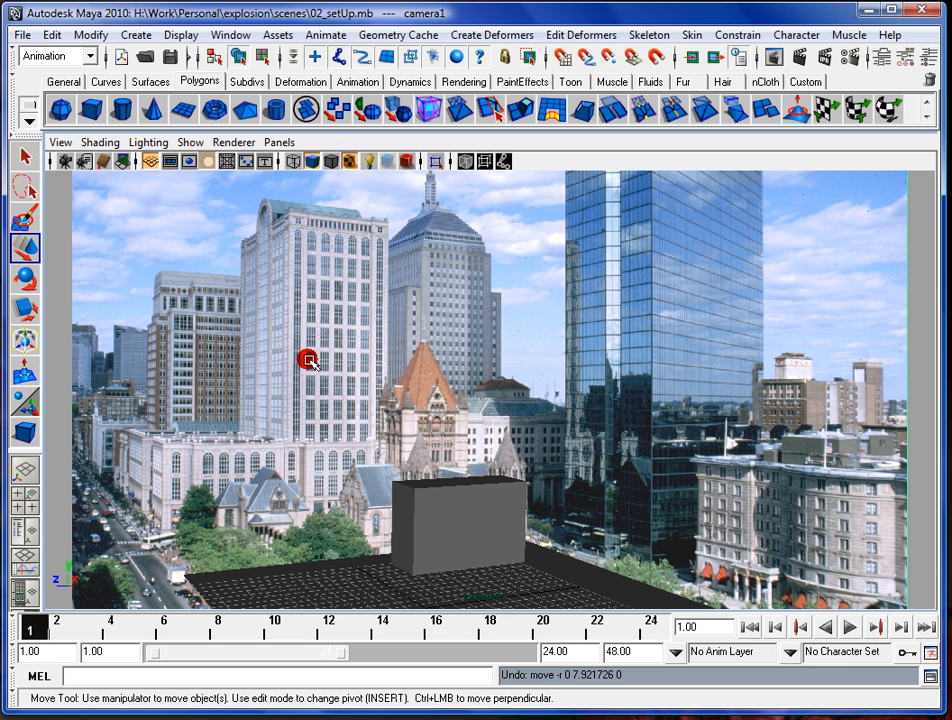
mouse_move(305, 412)
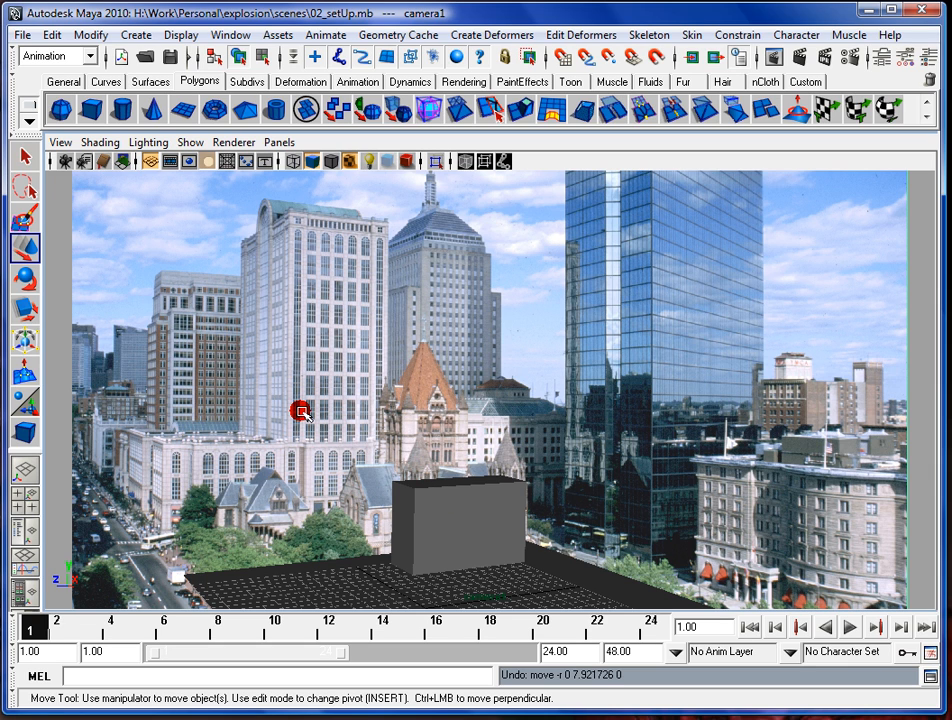
mouse_move(322, 297)
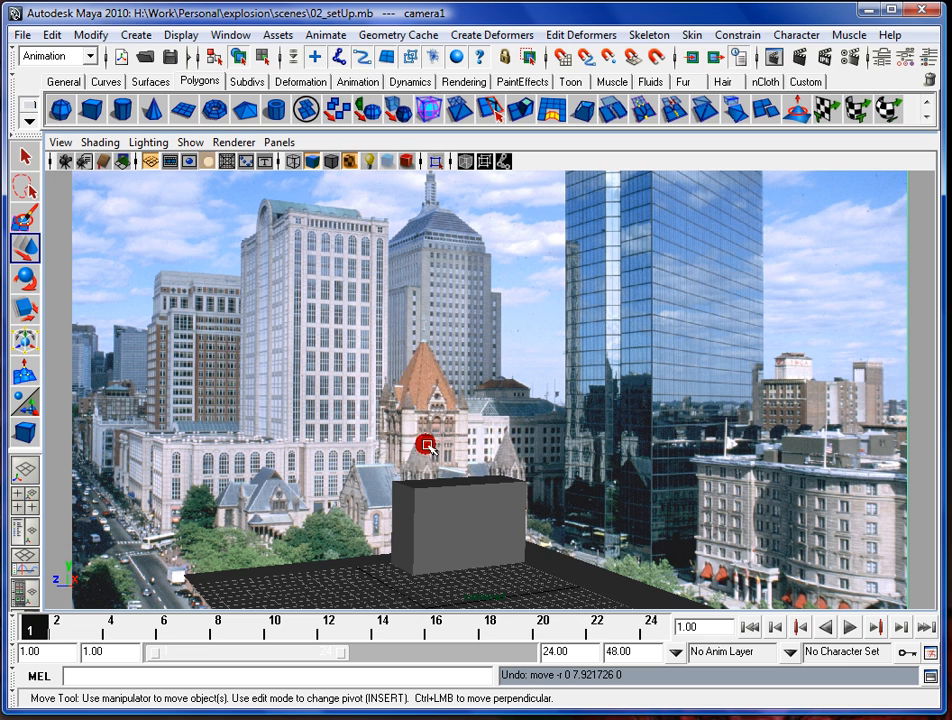
mouse_move(369, 444)
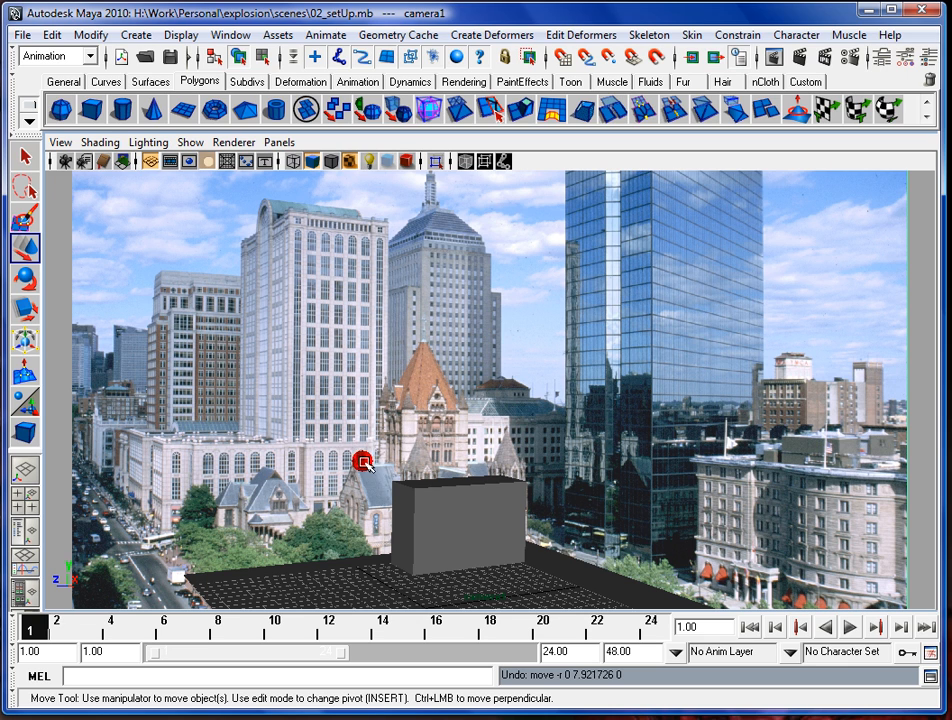
mouse_move(288, 357)
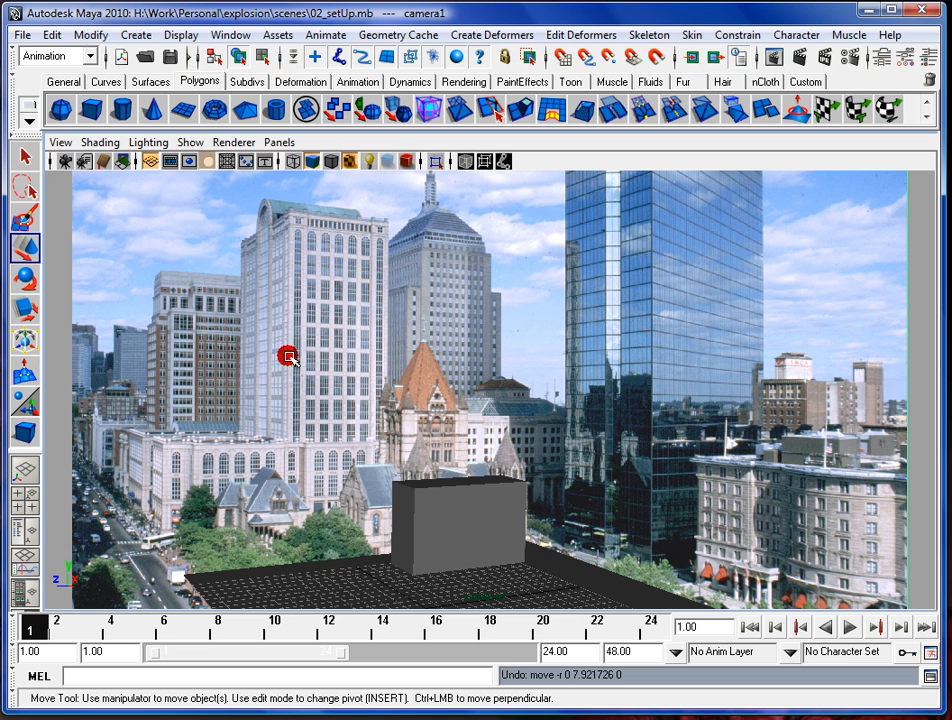
mouse_move(104, 304)
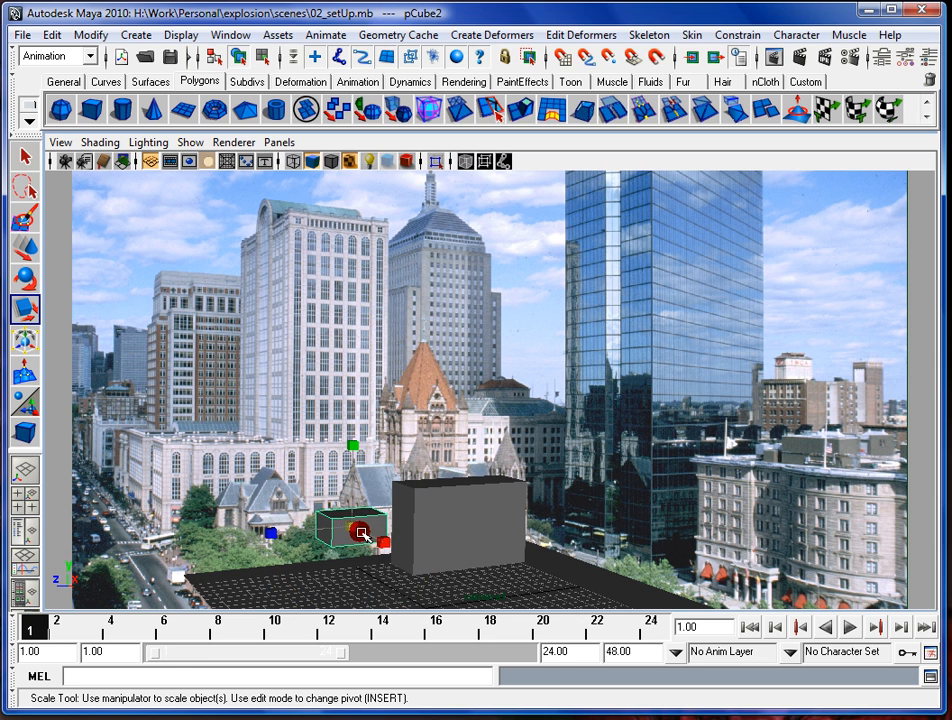
Step: Shrink the debris cube to about 0.47 and move it up, left of the building
drag(360, 530, 335, 530)
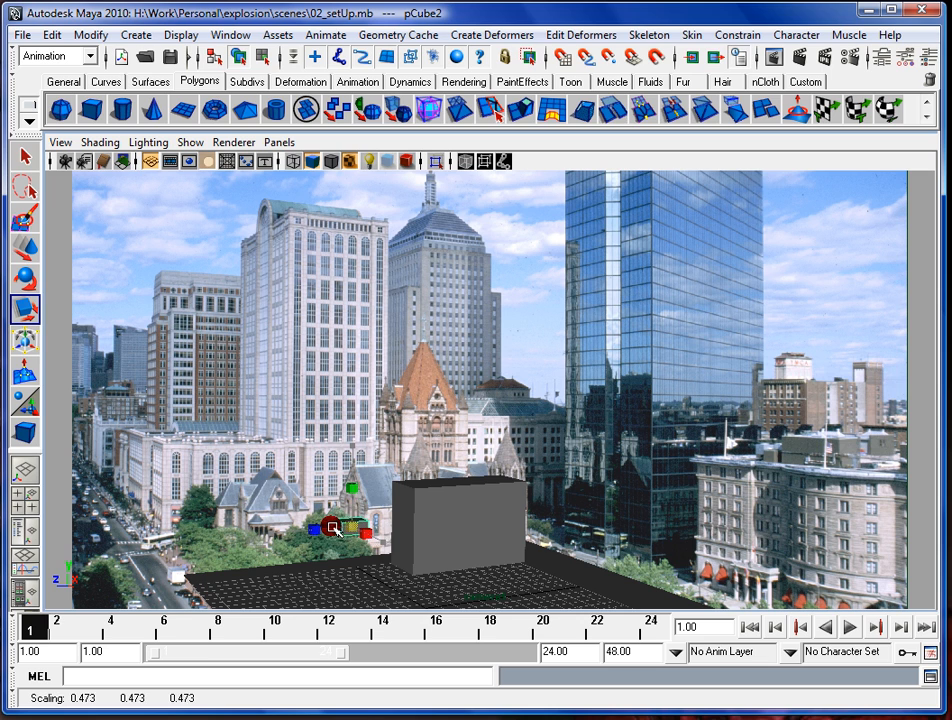
drag(335, 530, 357, 470)
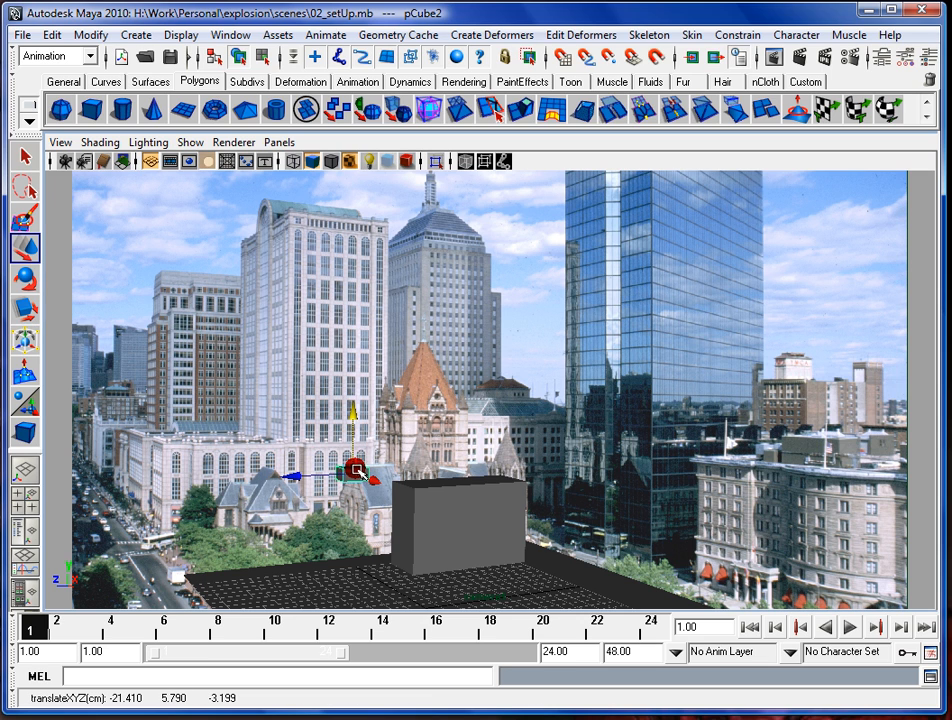
drag(357, 470, 385, 470)
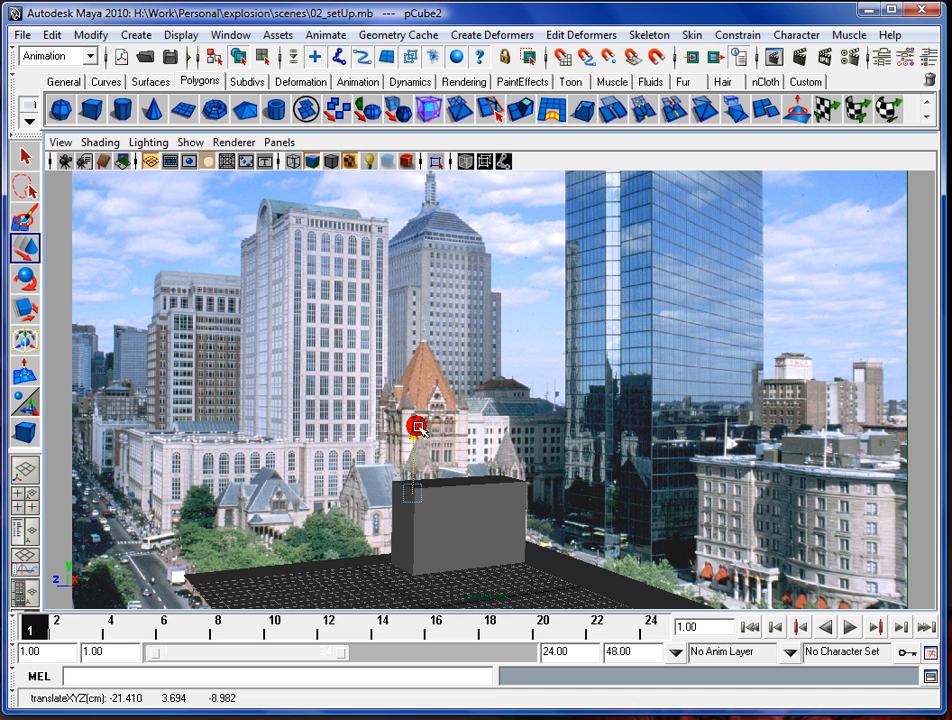
drag(417, 428, 432, 472)
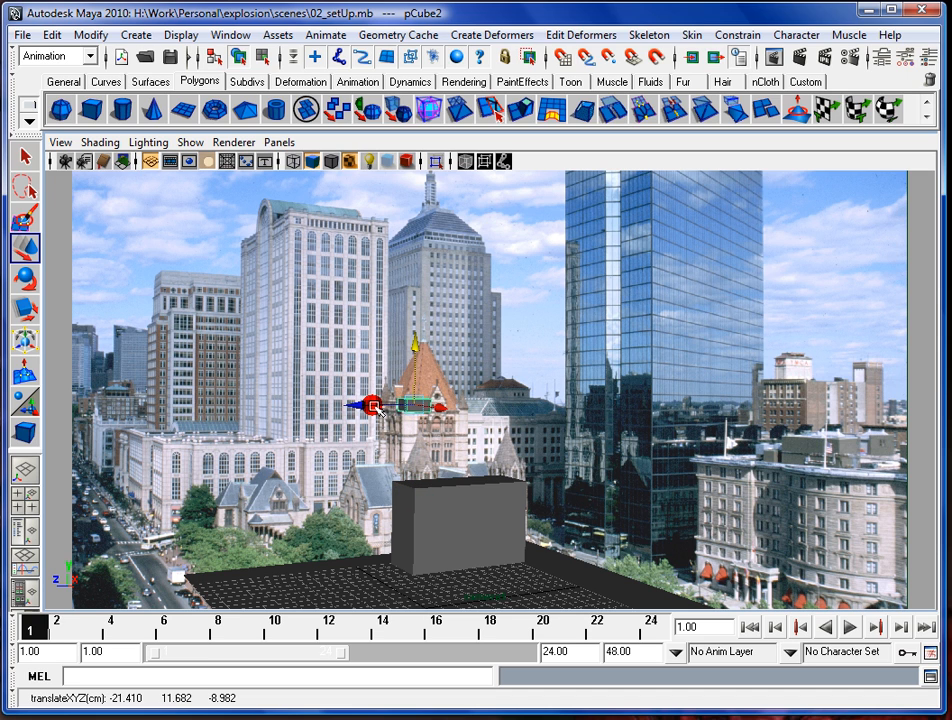
drag(400, 405, 420, 525)
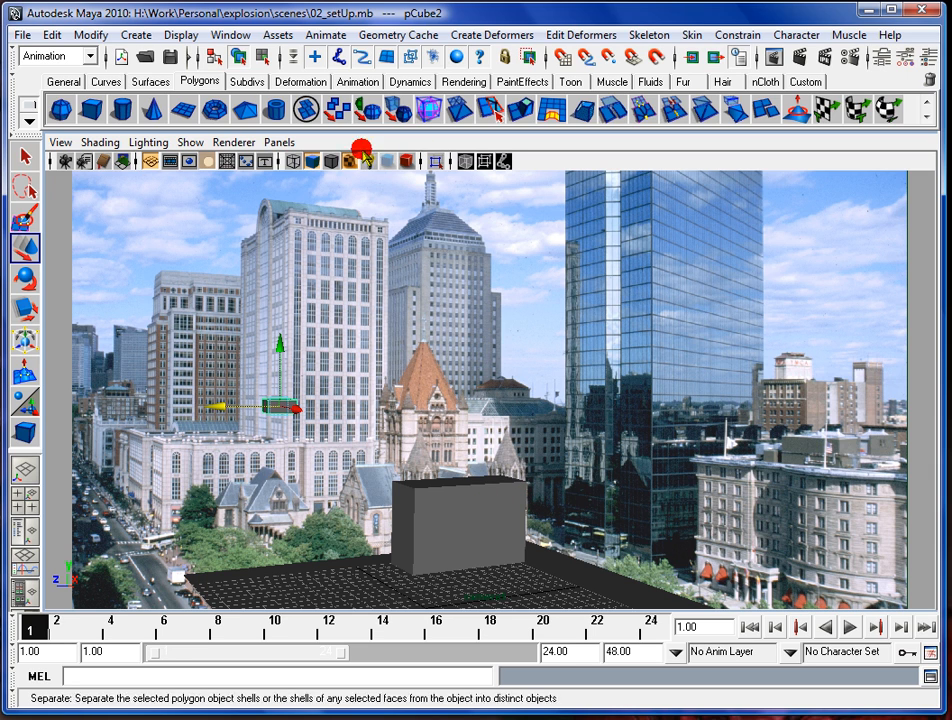
mouse_move(445, 266)
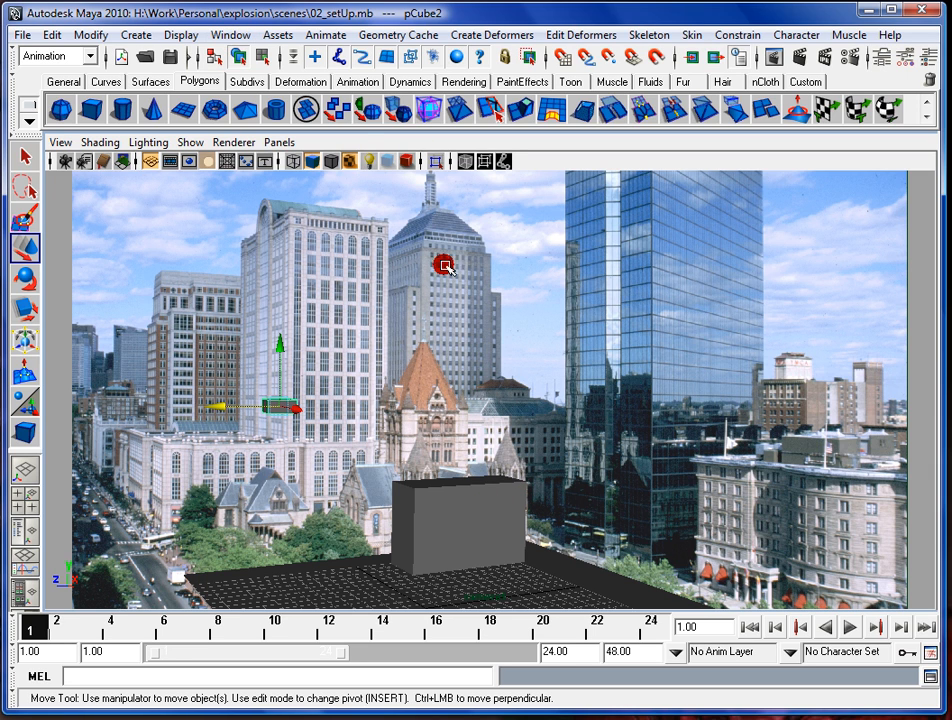
mouse_move(380, 513)
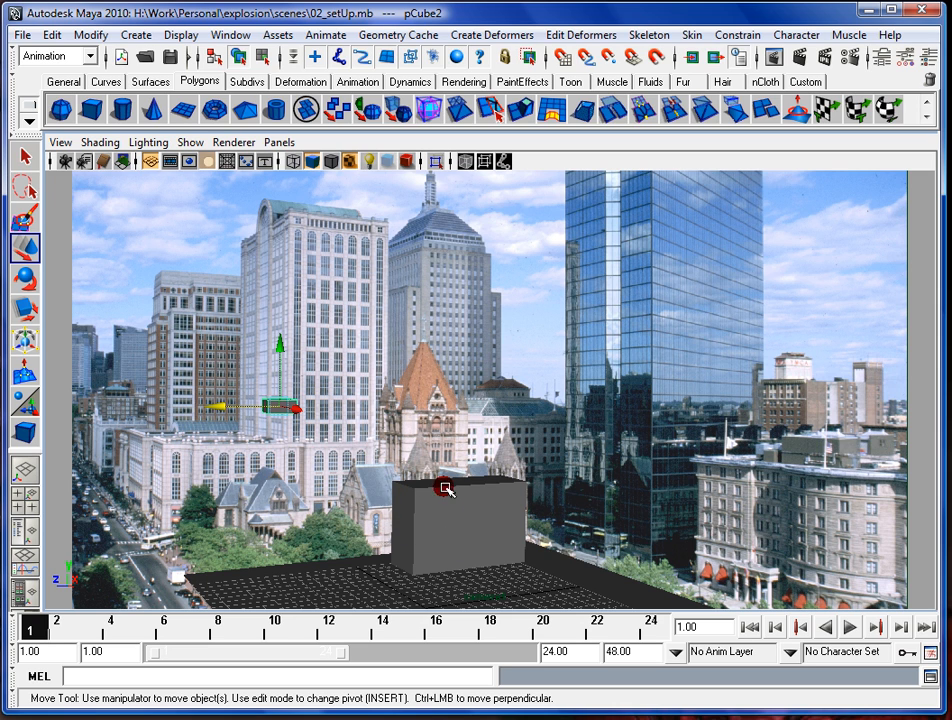
mouse_move(368, 502)
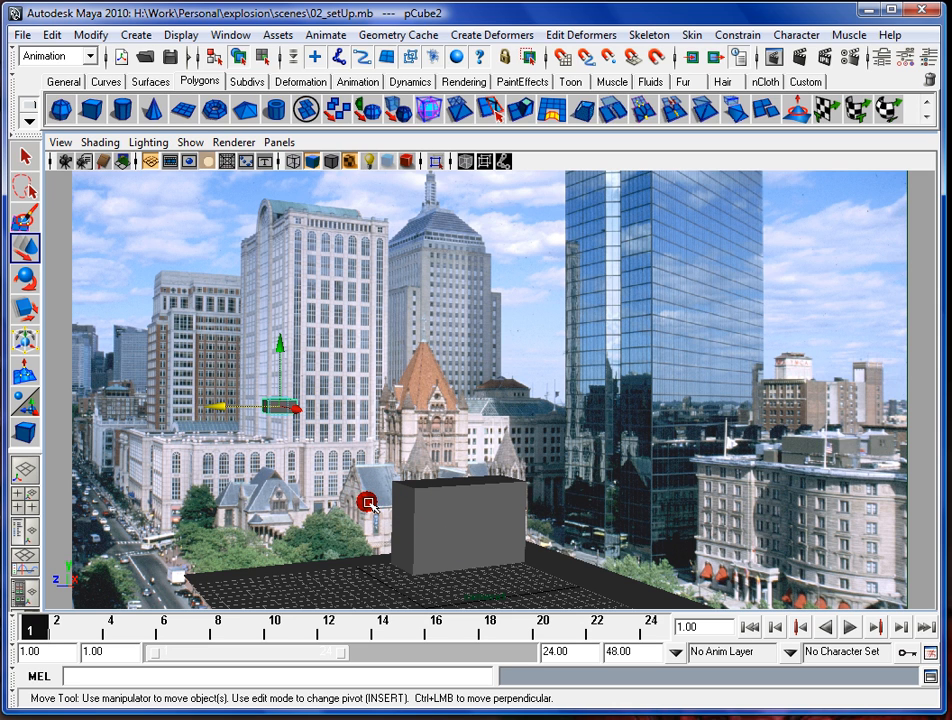
mouse_move(443, 523)
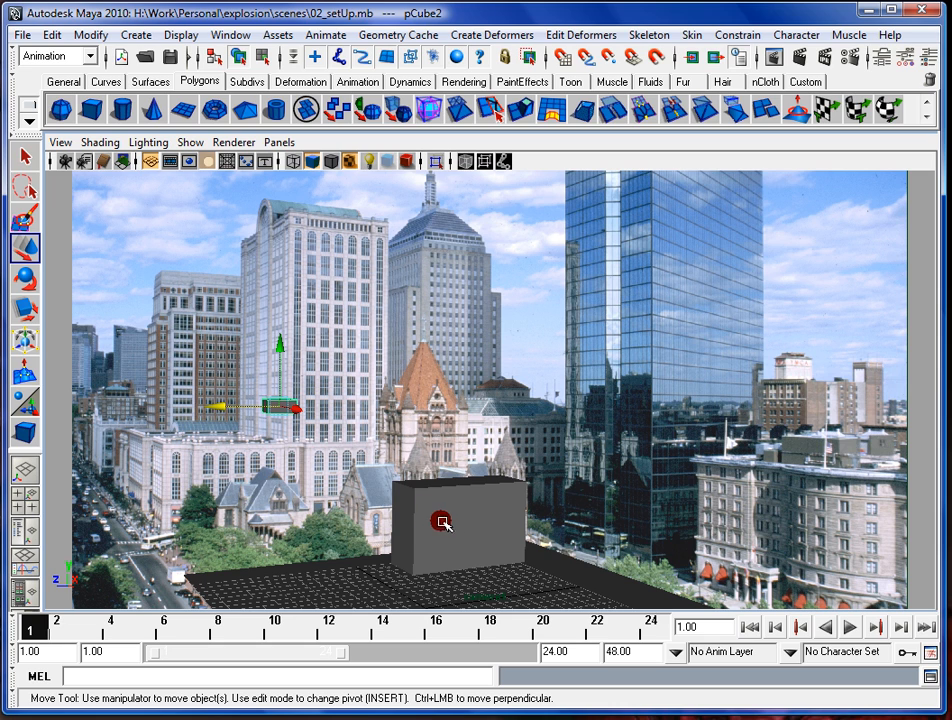
mouse_move(470, 508)
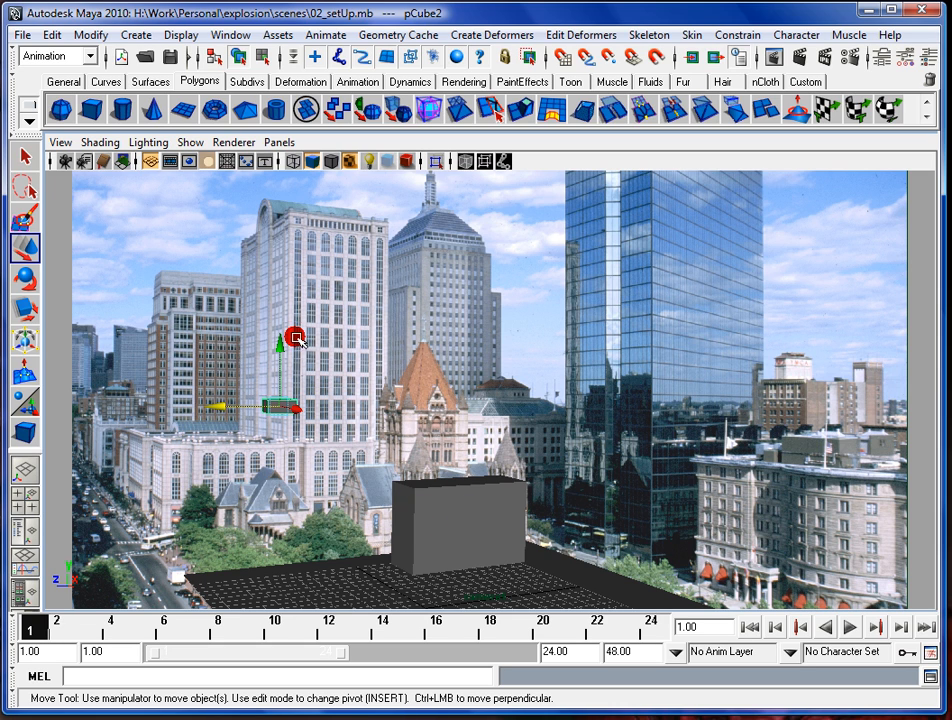
drag(295, 335, 258, 403)
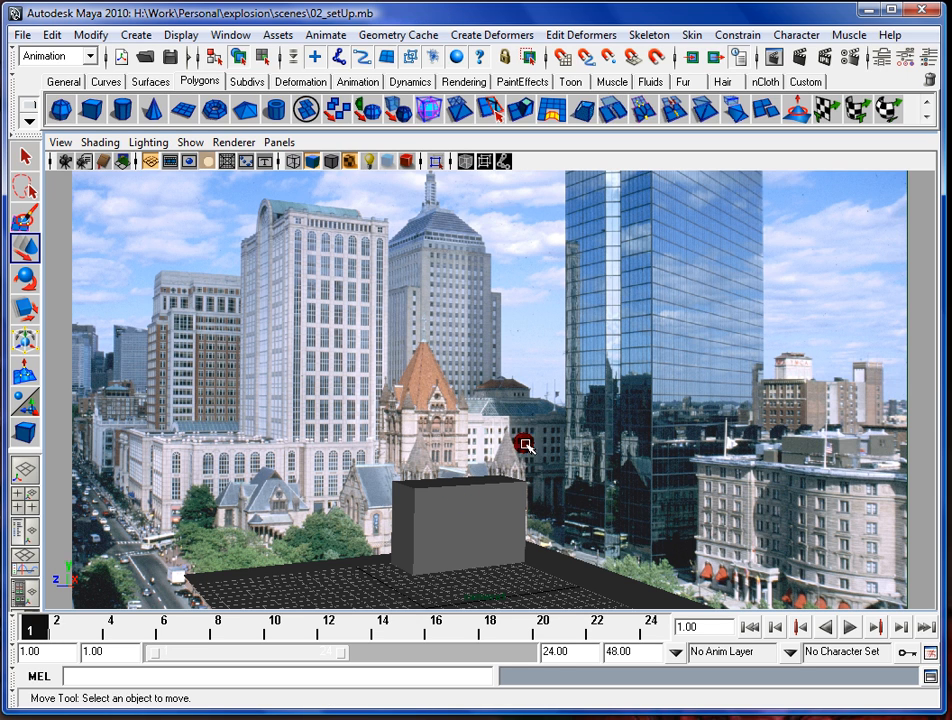
mouse_move(351, 497)
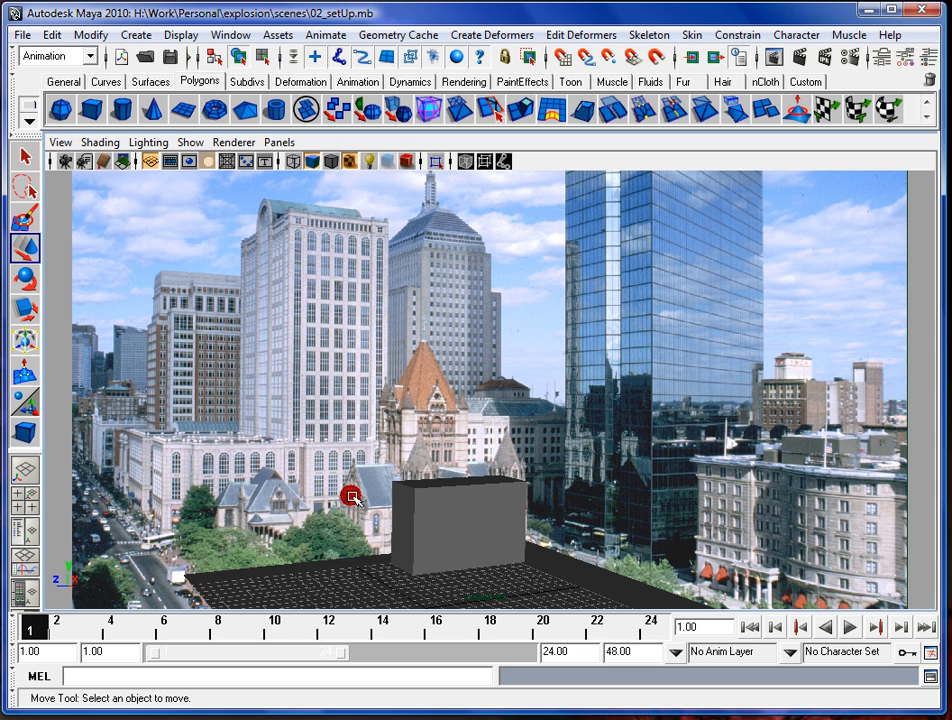
mouse_move(467, 457)
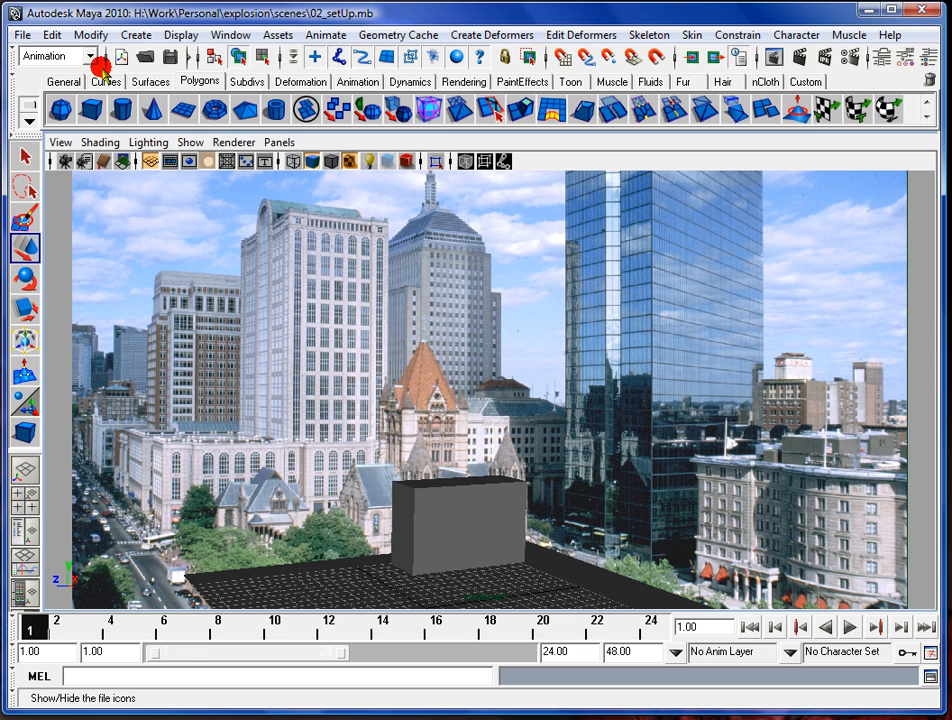
click(21, 35)
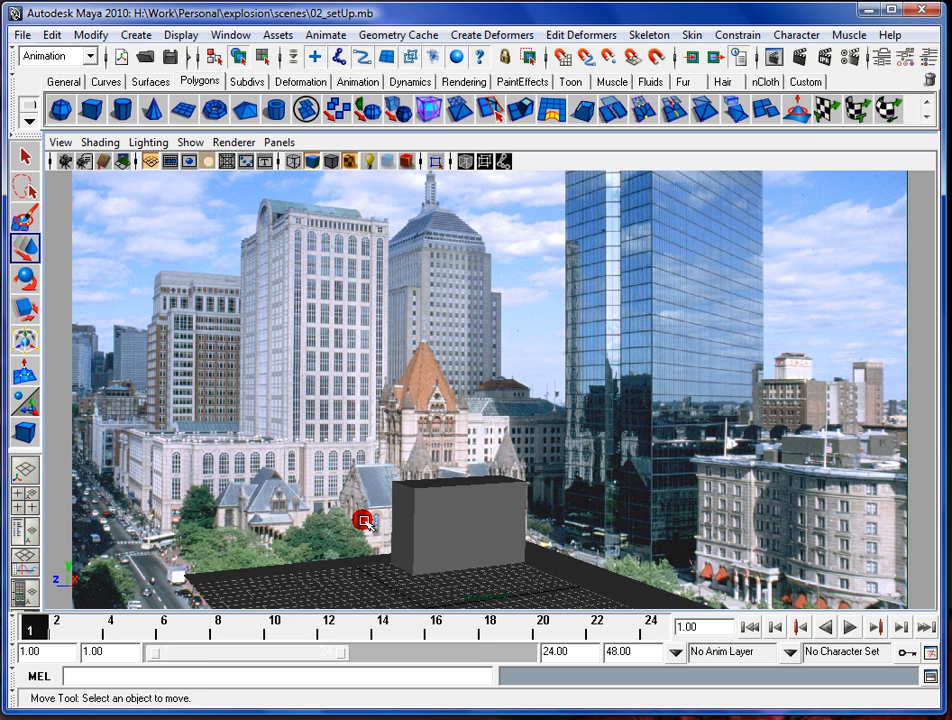
mouse_move(710, 496)
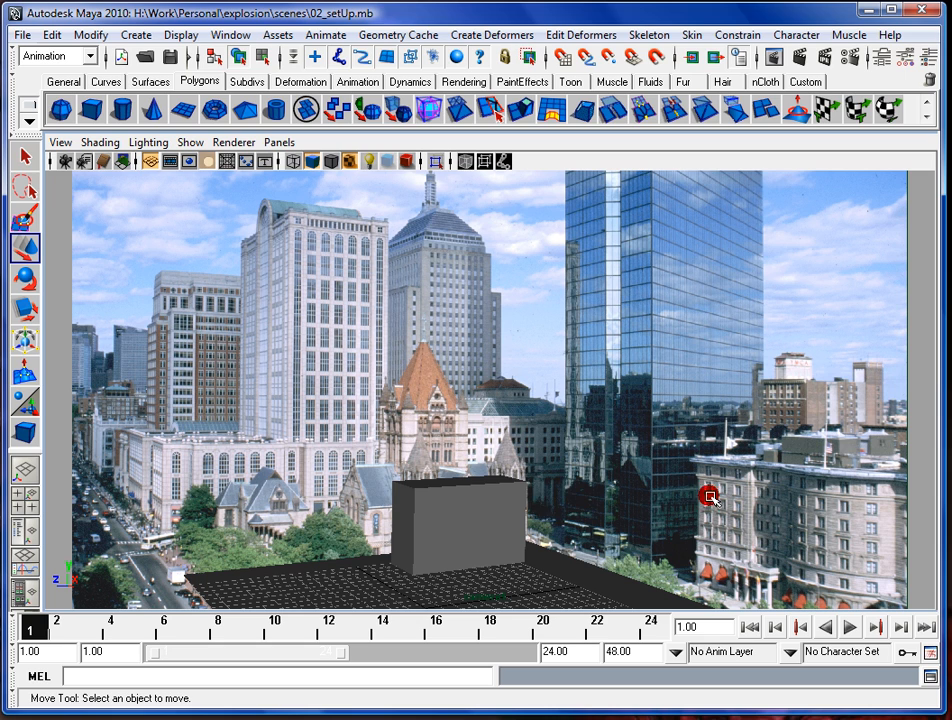
mouse_move(640, 480)
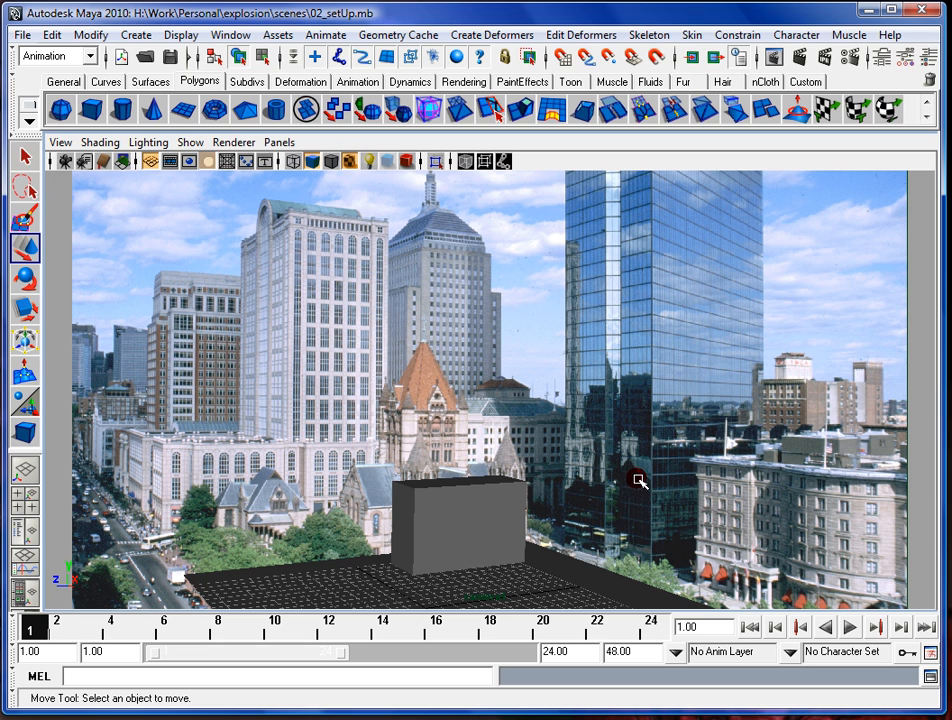
mouse_move(640, 456)
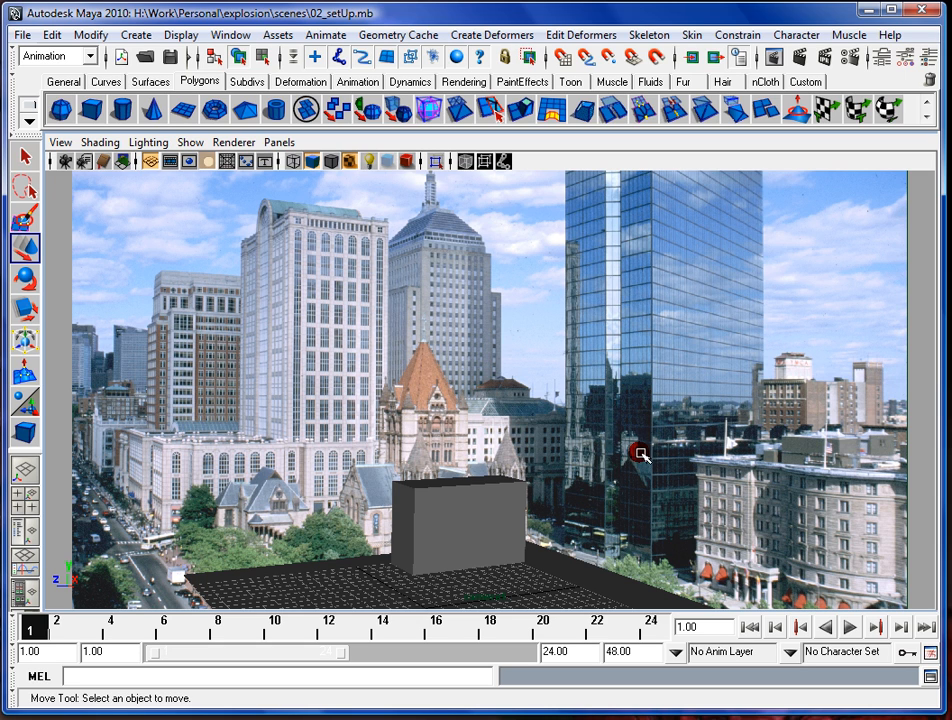
mouse_move(472, 545)
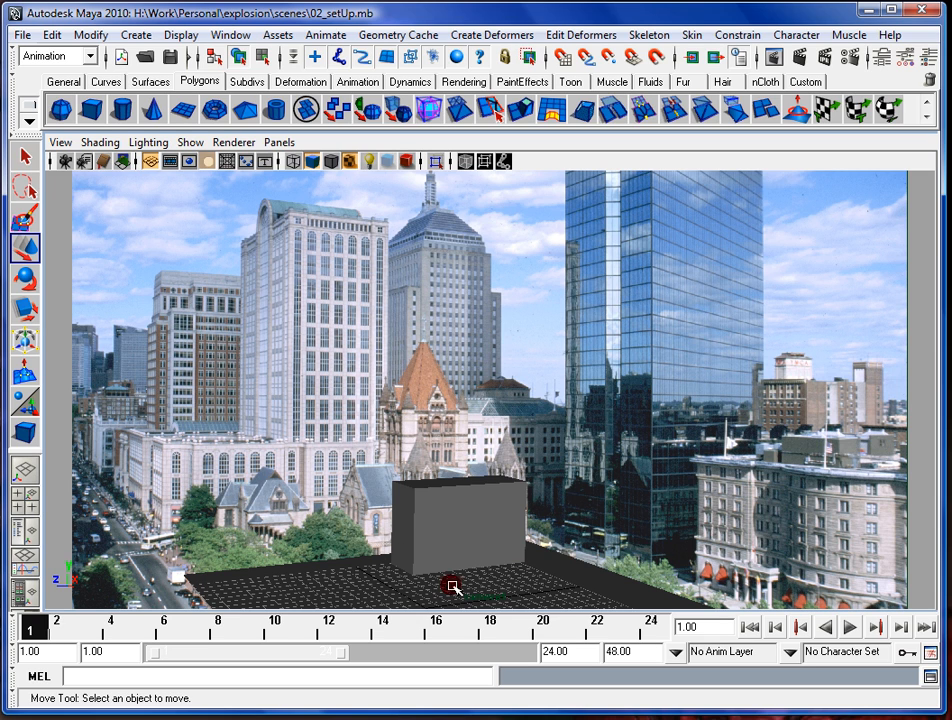
mouse_move(490, 496)
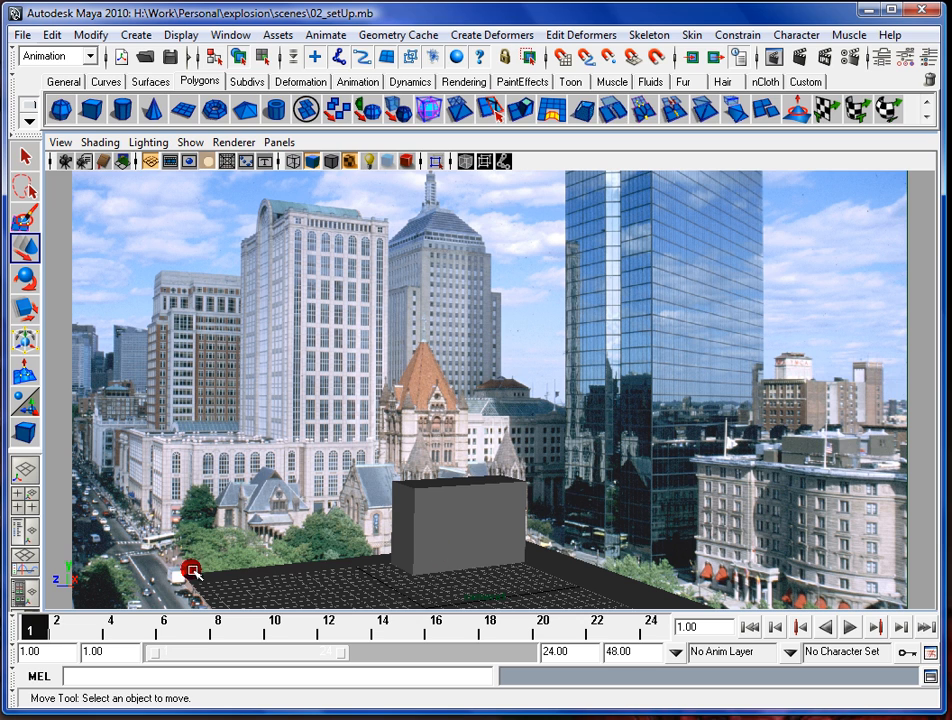
mouse_move(232, 400)
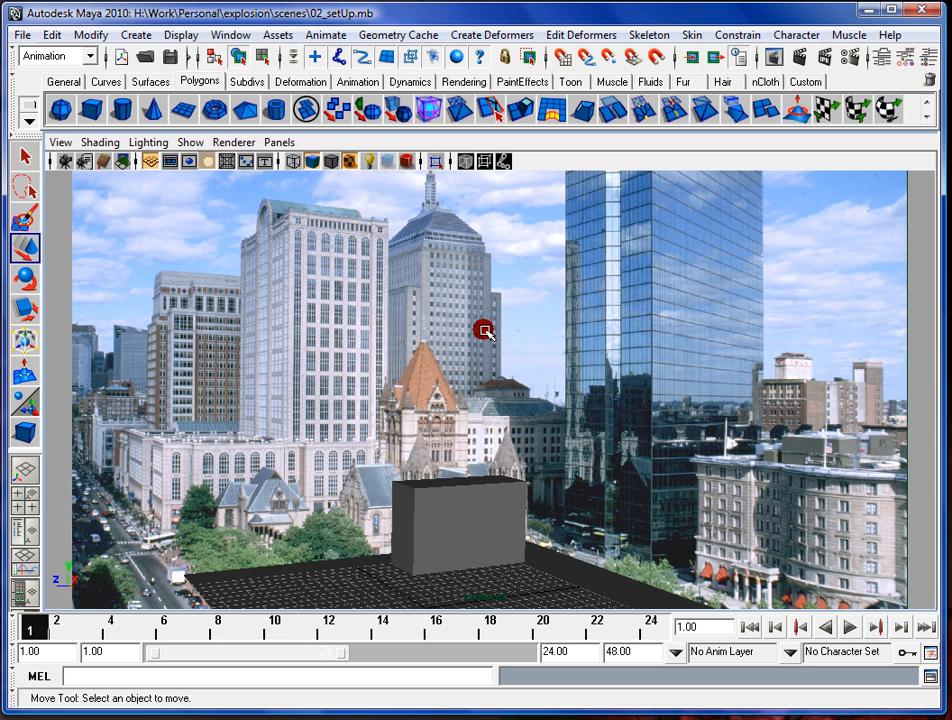
mouse_move(495, 322)
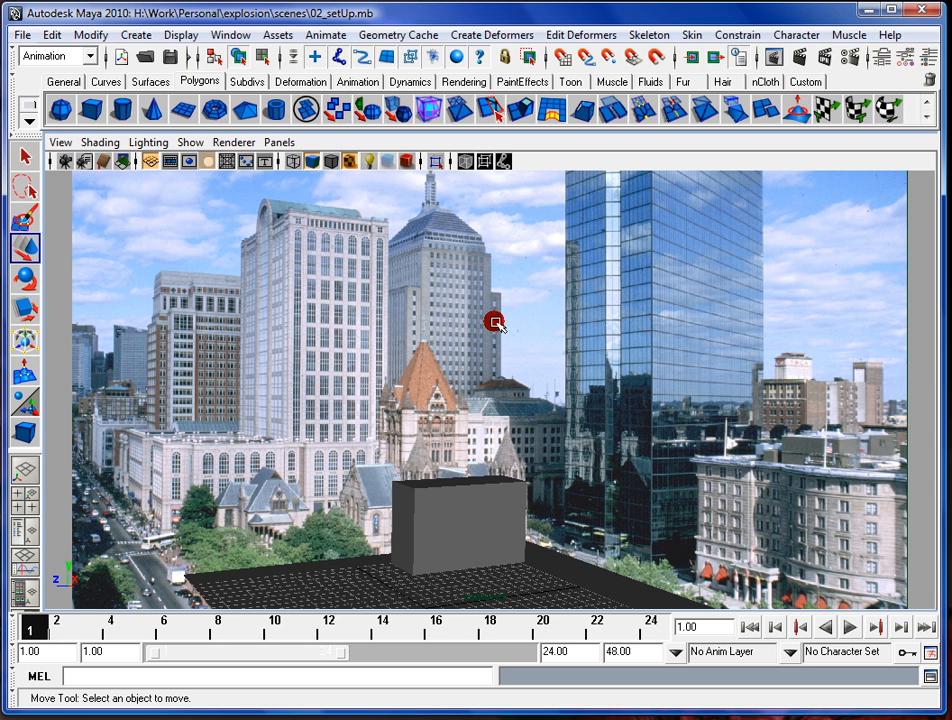
mouse_move(485, 334)
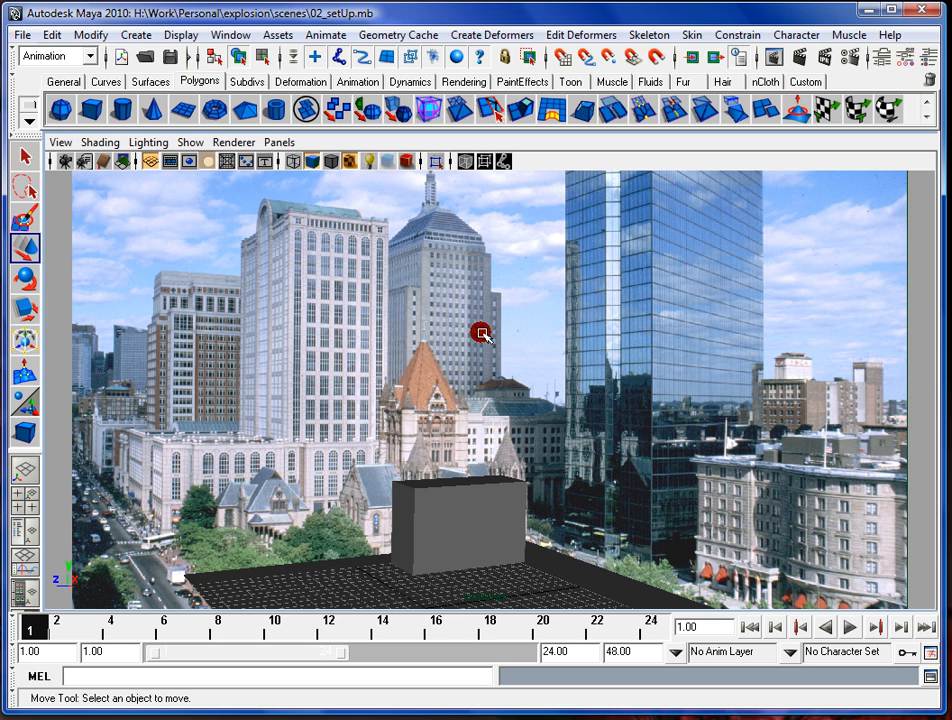
mouse_move(443, 441)
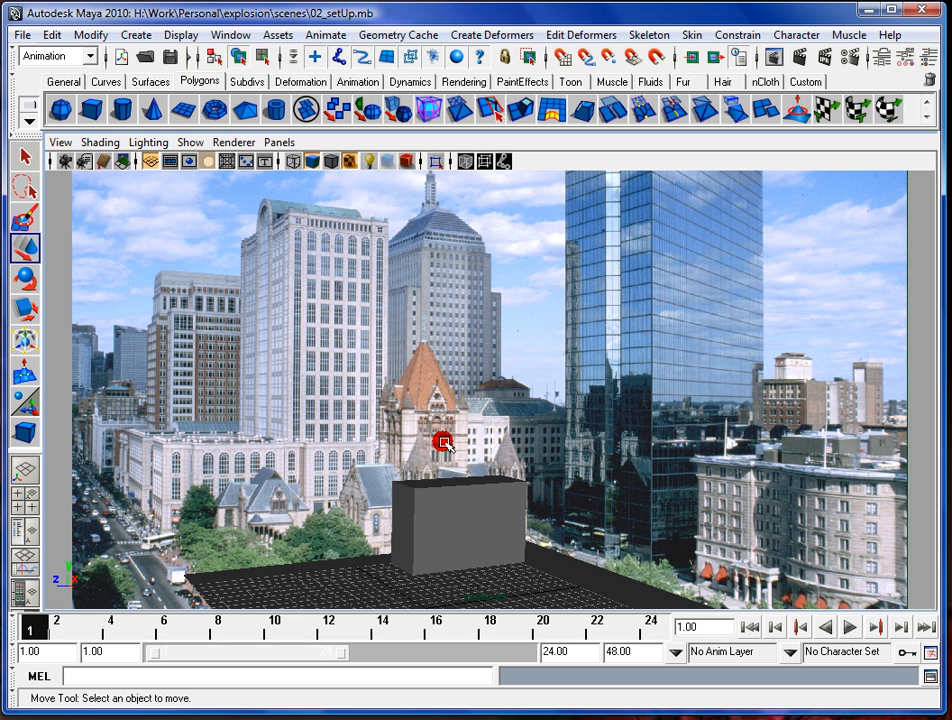
mouse_move(446, 401)
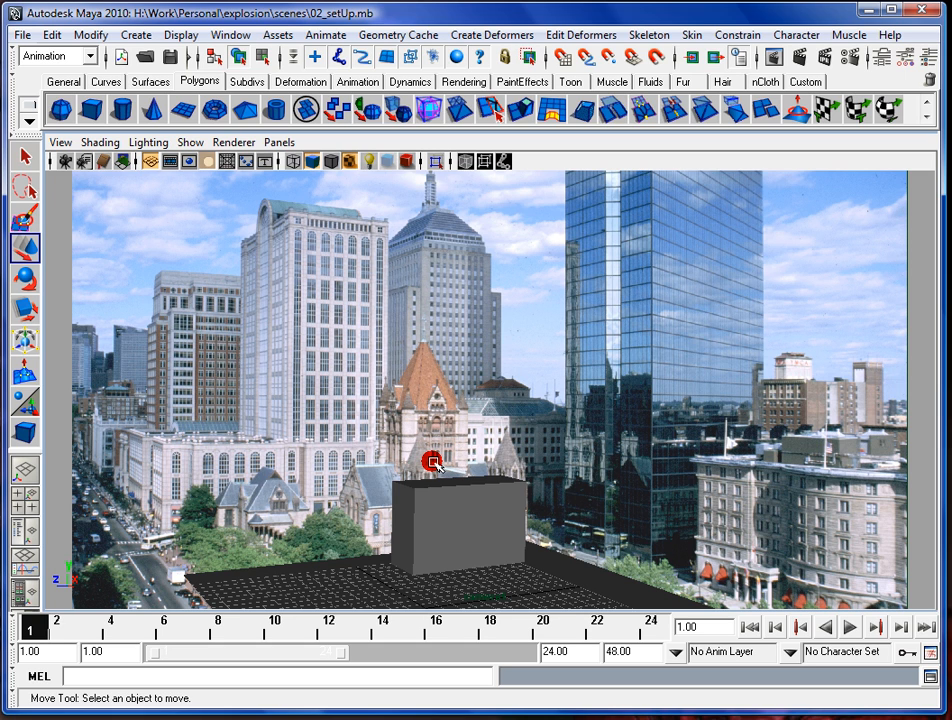
mouse_move(422, 465)
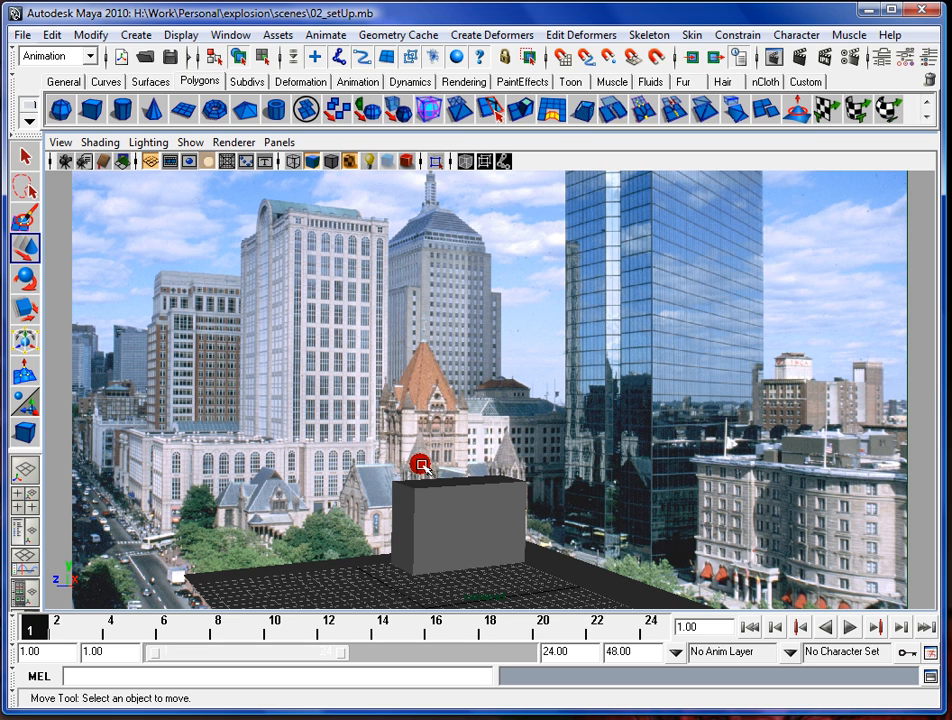